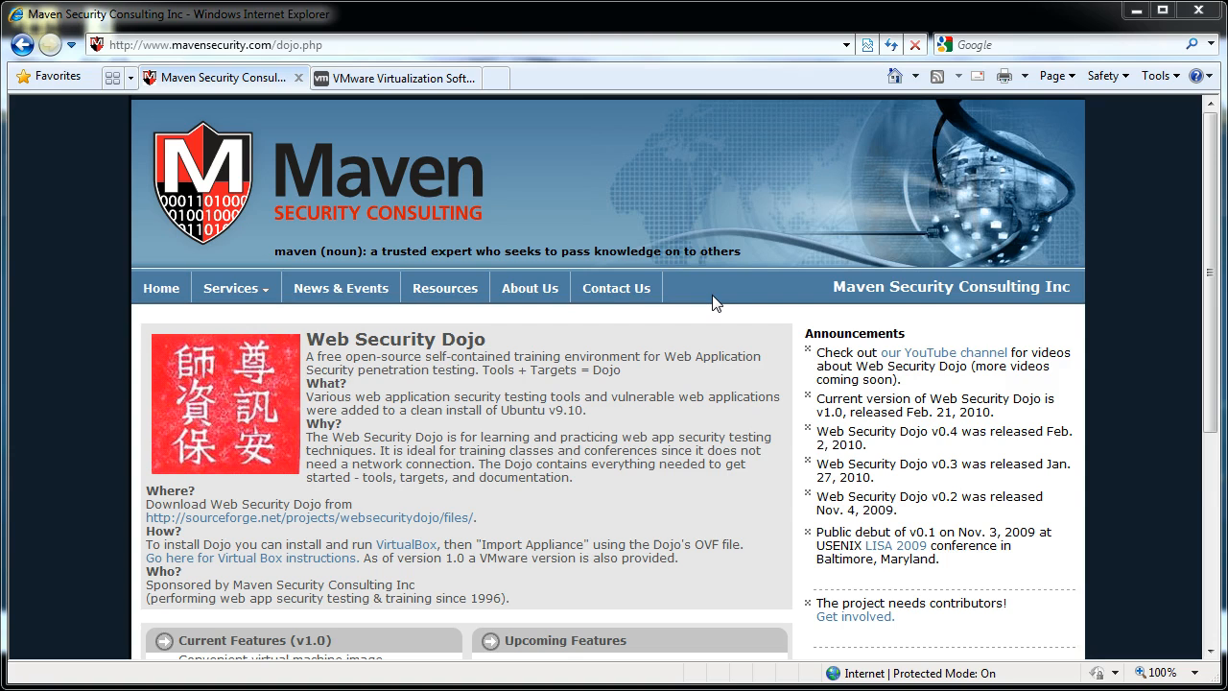
{"action": "mouse_move", "coordinate": [544, 453]}
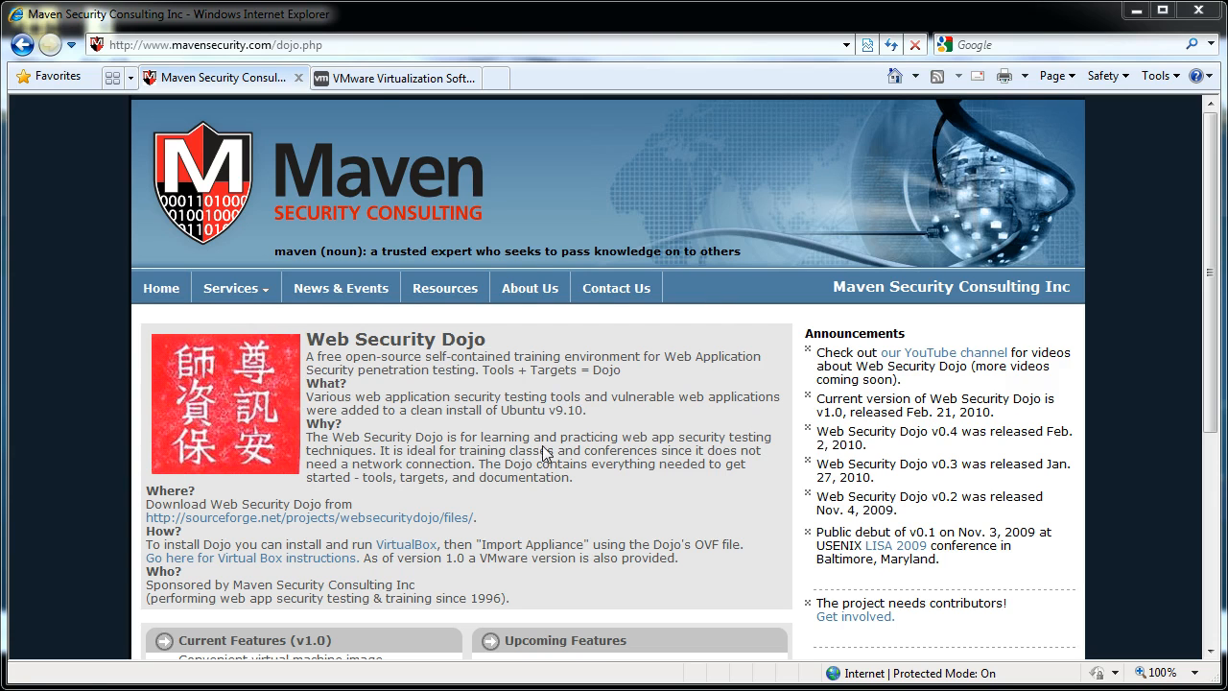
{"action": "mouse_move", "coordinate": [376, 96]}
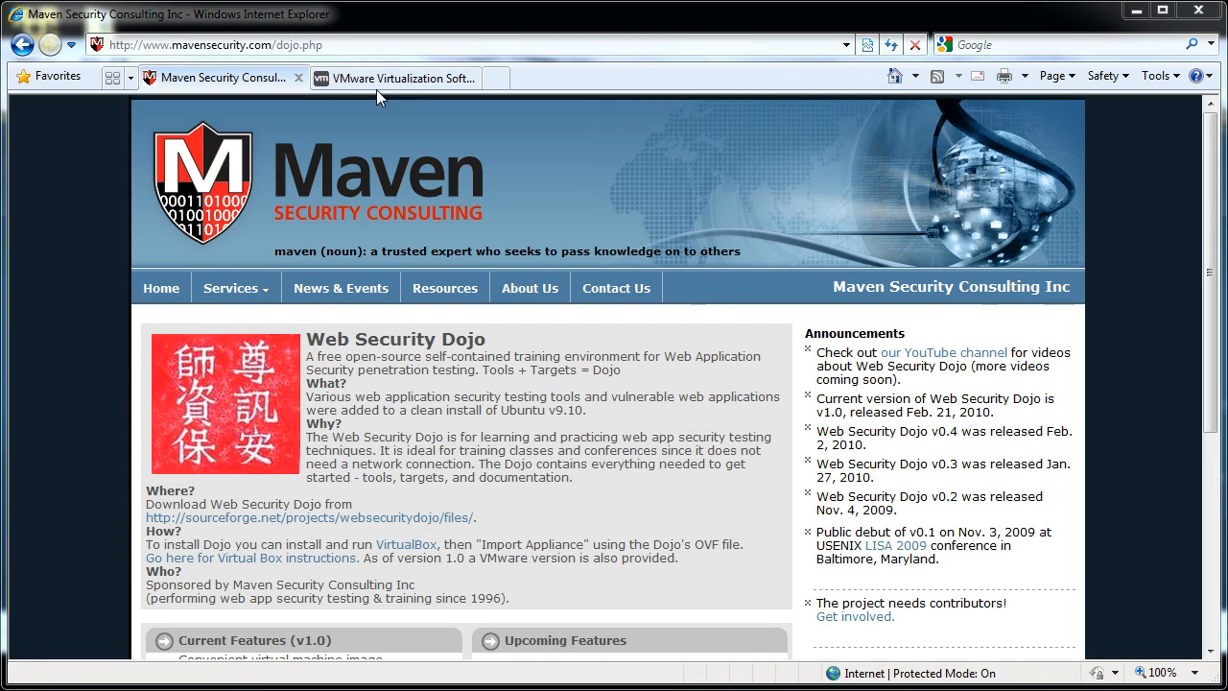
Switch to the 'VMware Virtualization Software' browser tab showing vmware.com
{"action": "left_click", "coordinate": [393, 76]}
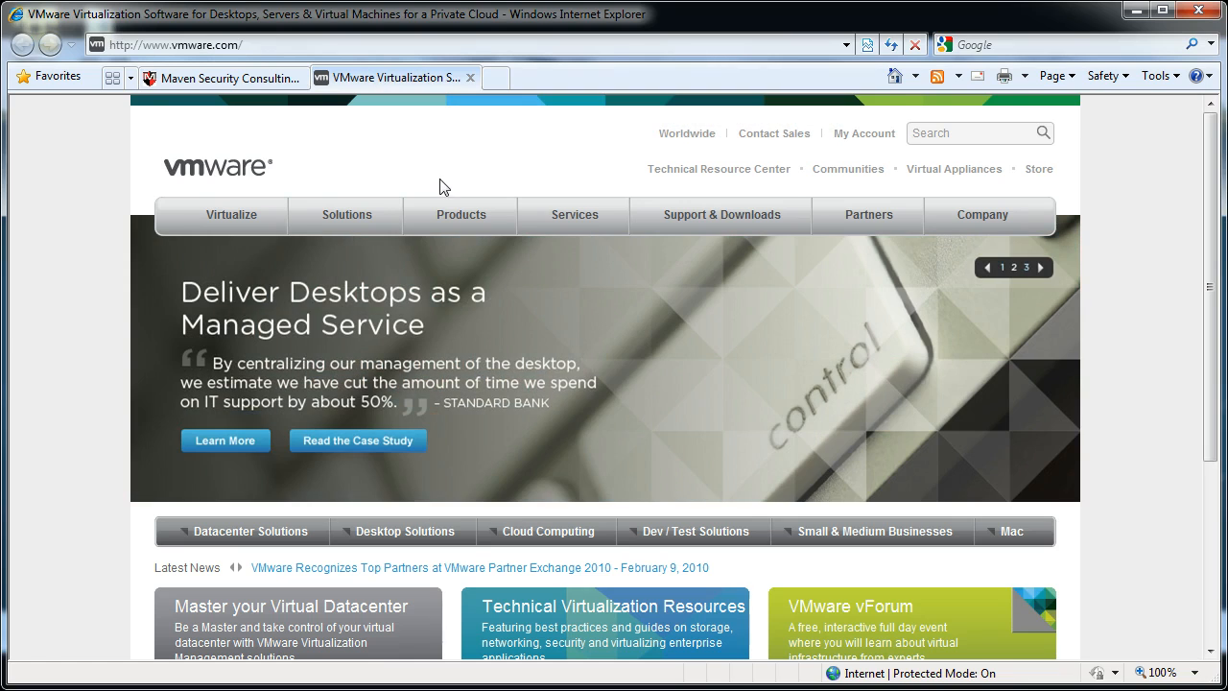
{"action": "mouse_move", "coordinate": [410, 185]}
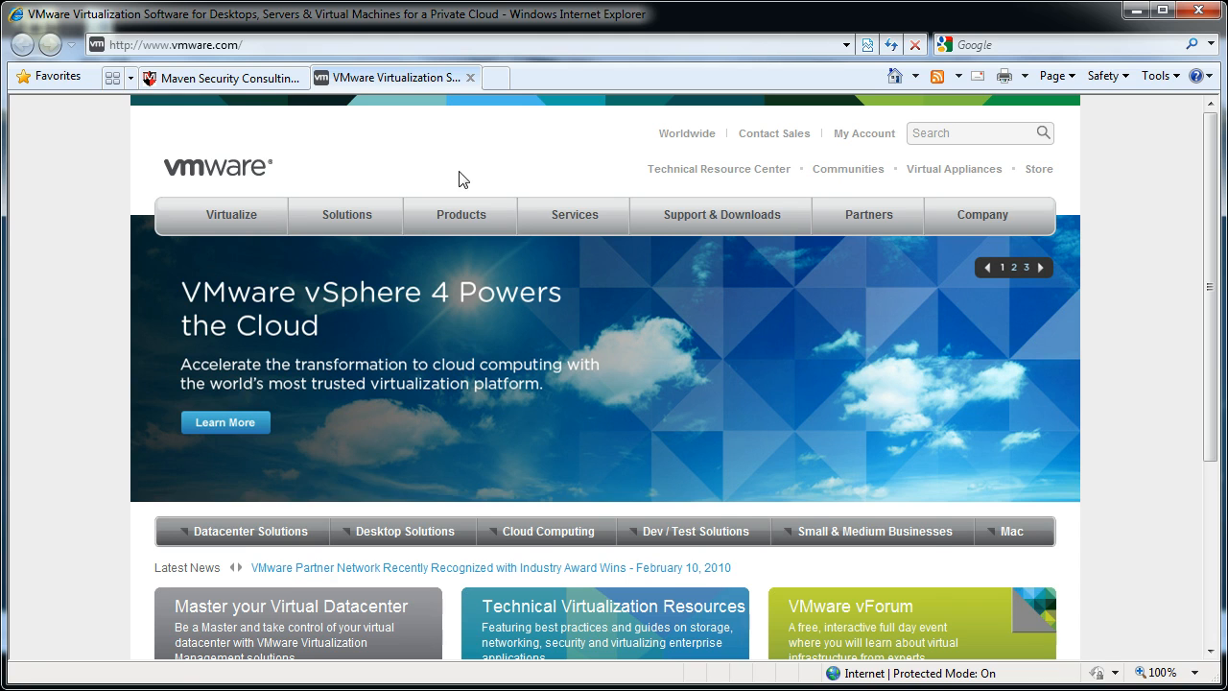
Reach the VMware Player product page via Products > Desktop Products
{"action": "left_click", "coordinate": [461, 215]}
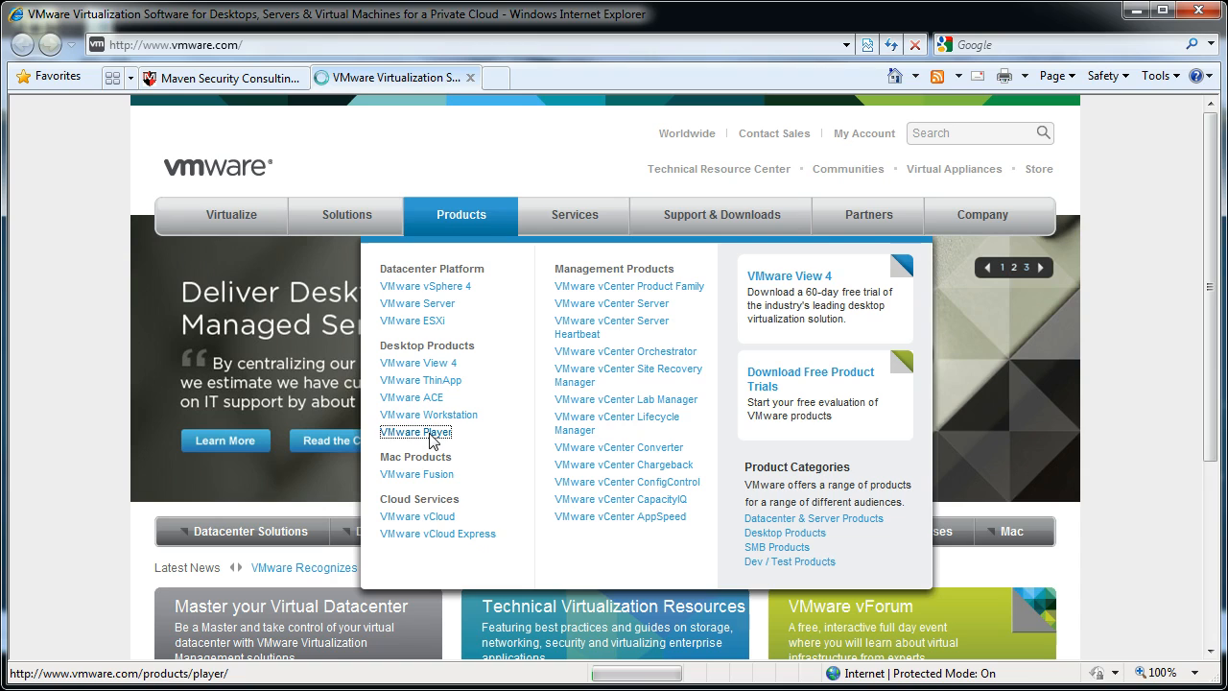
{"action": "left_click", "coordinate": [417, 432]}
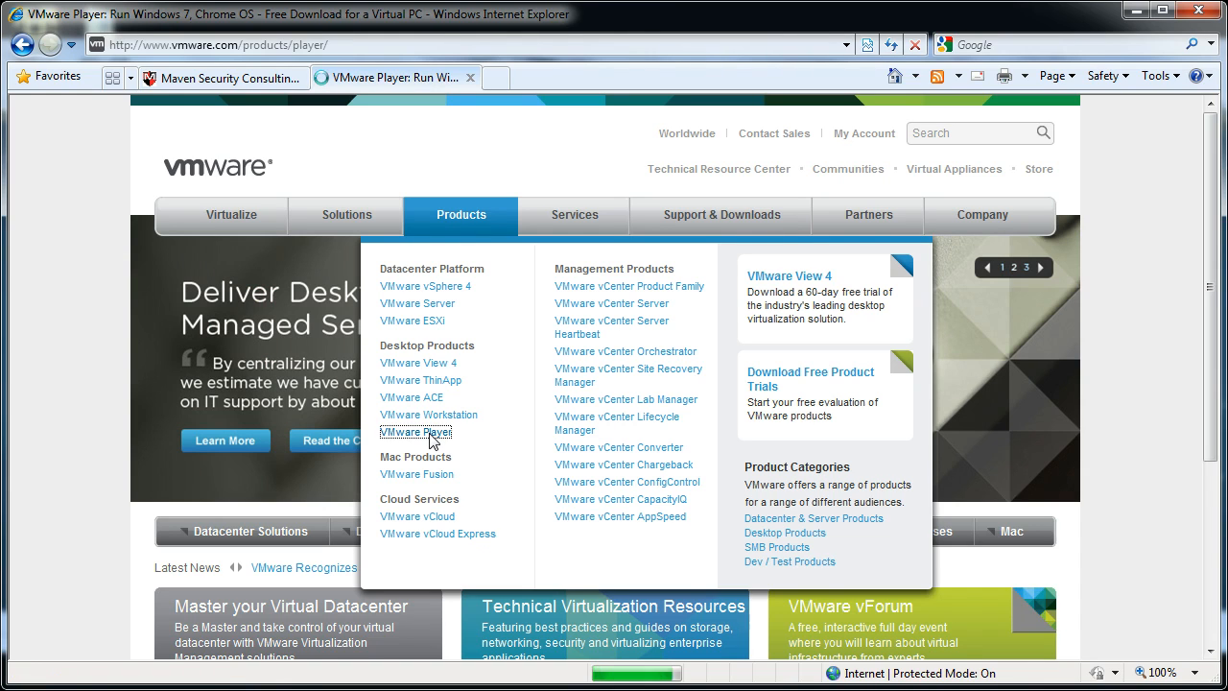
{"action": "left_click", "coordinate": [414, 432]}
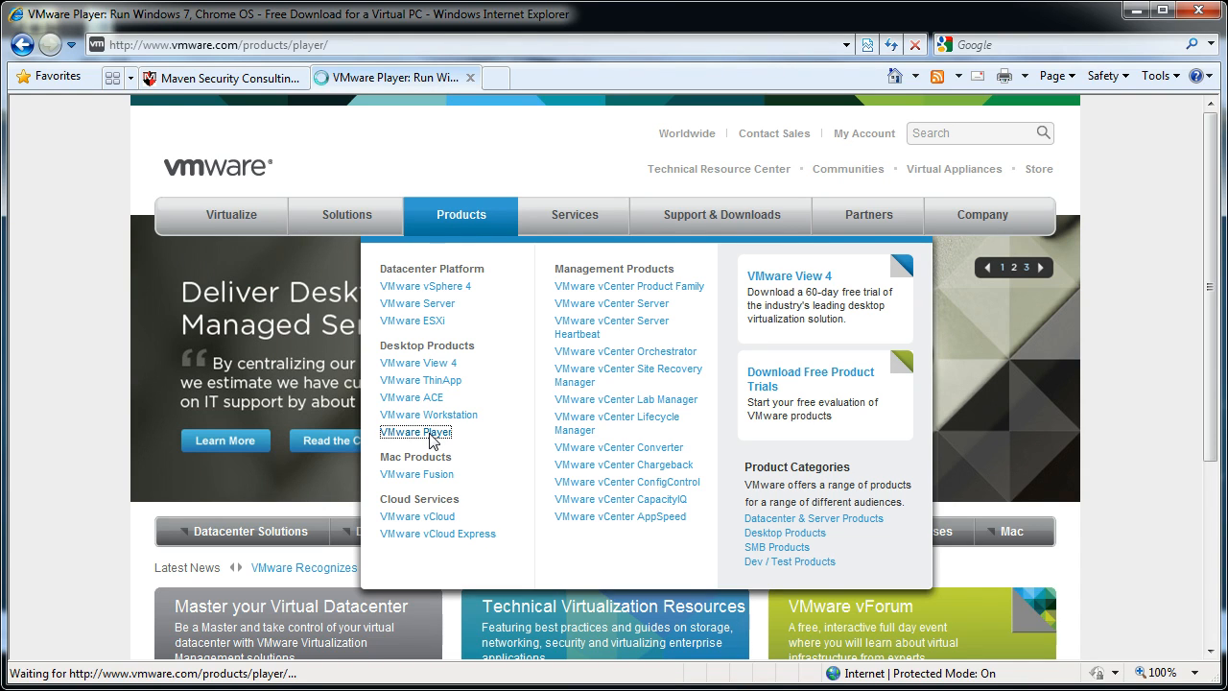
{"action": "mouse_move", "coordinate": [146, 614]}
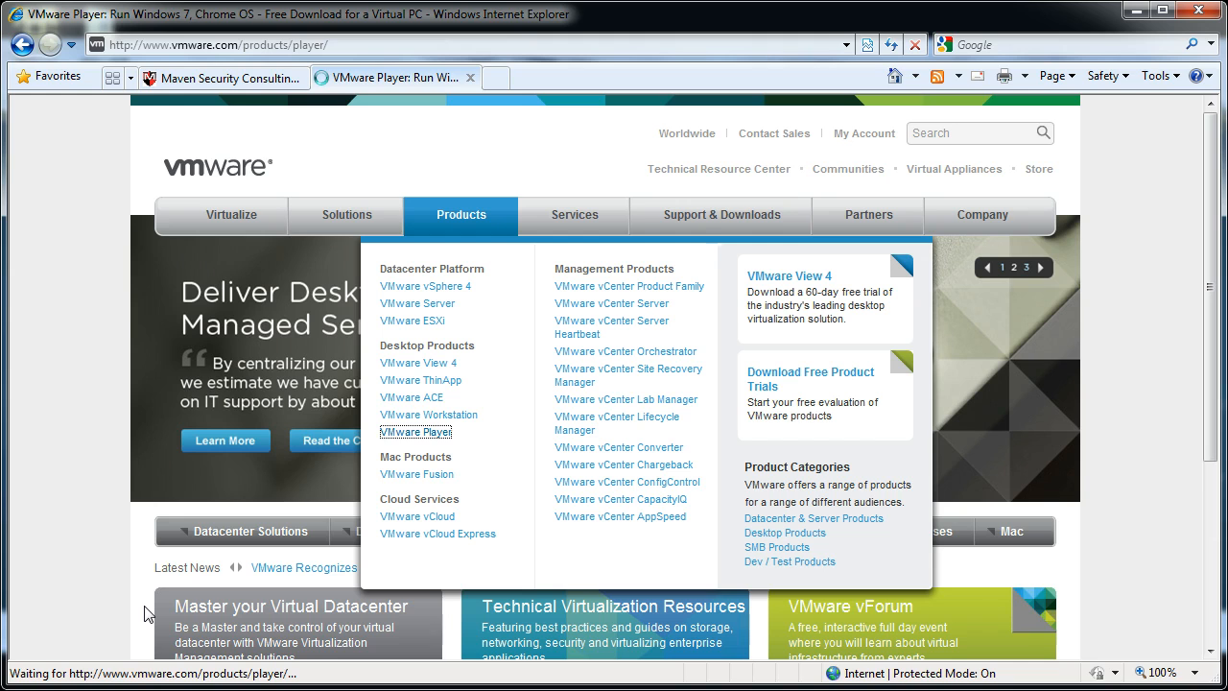
{"action": "left_click", "coordinate": [414, 432]}
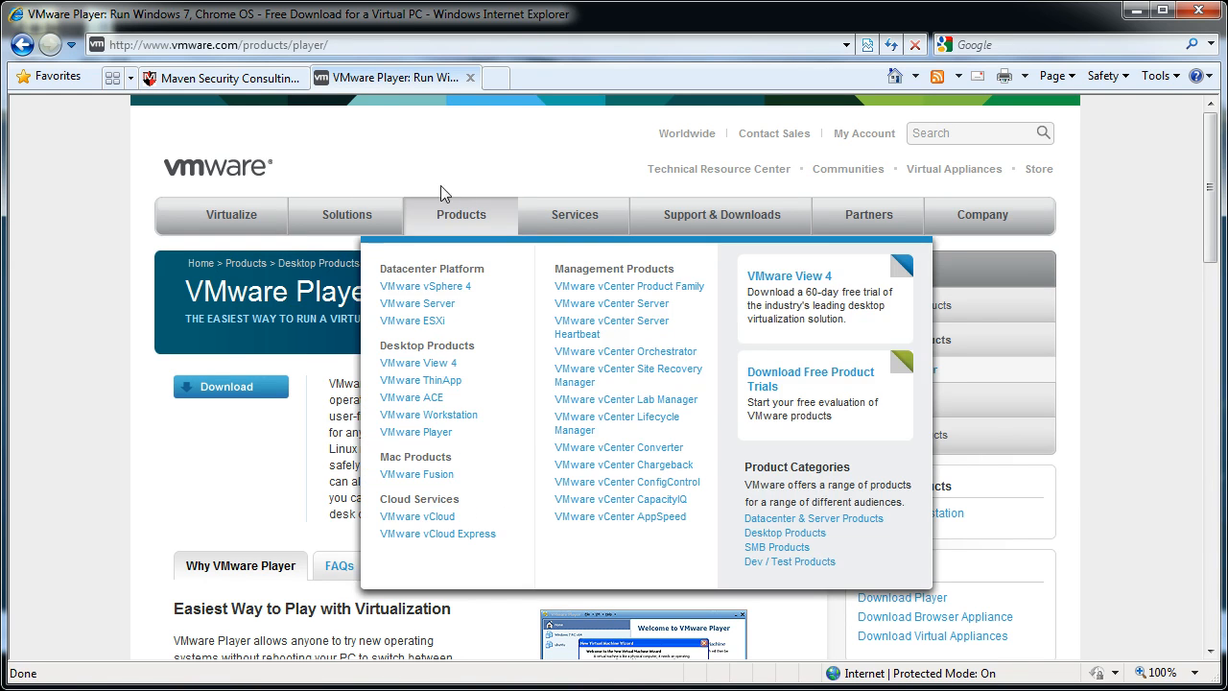
{"action": "mouse_move", "coordinate": [441, 339]}
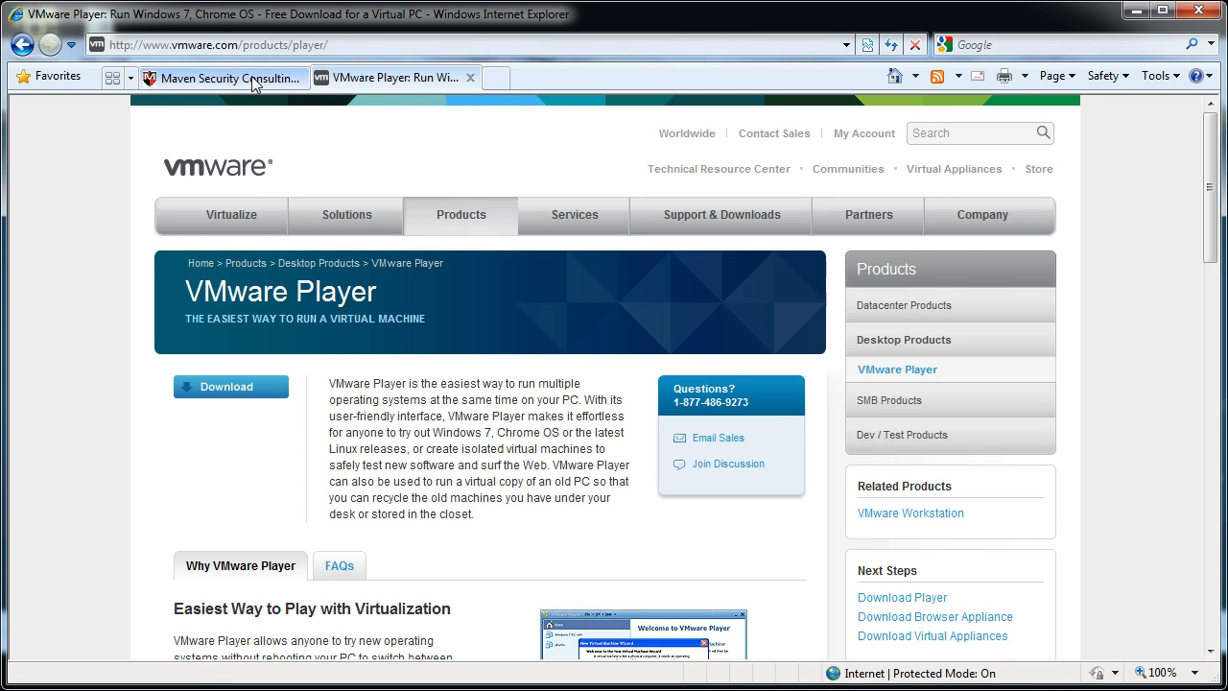
Return to the Maven Security tab and follow the sourceforge.net websecuritydojo files link
{"action": "left_click", "coordinate": [214, 76]}
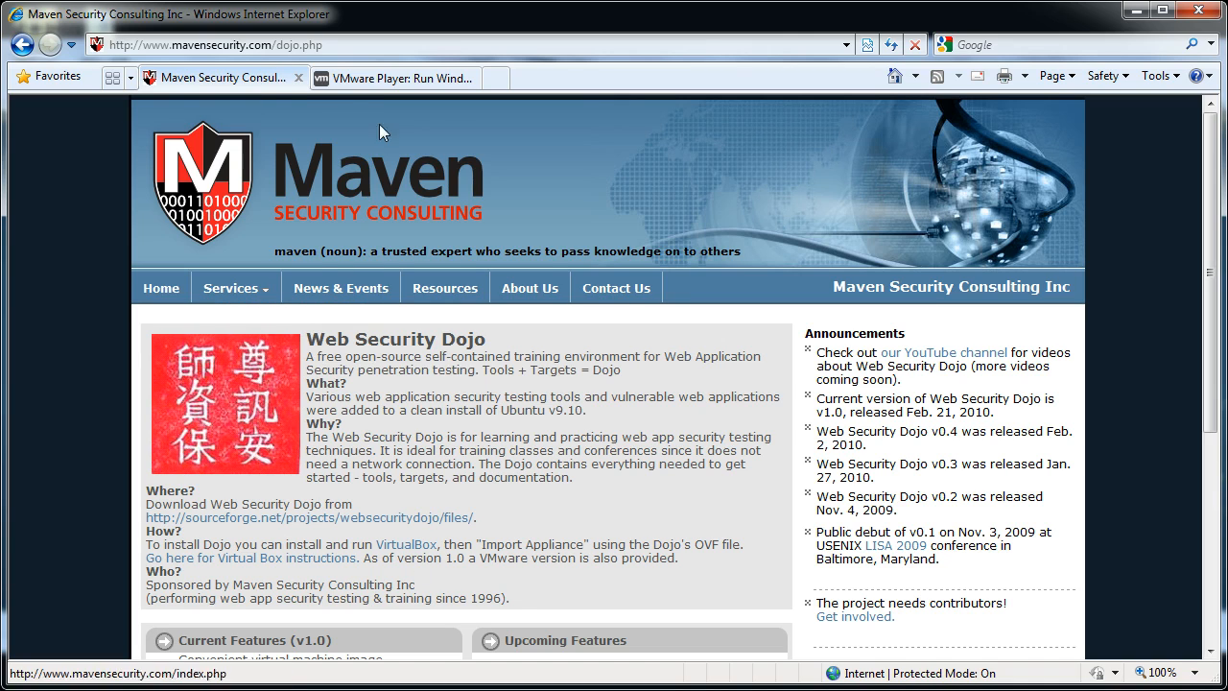
{"action": "mouse_move", "coordinate": [426, 537]}
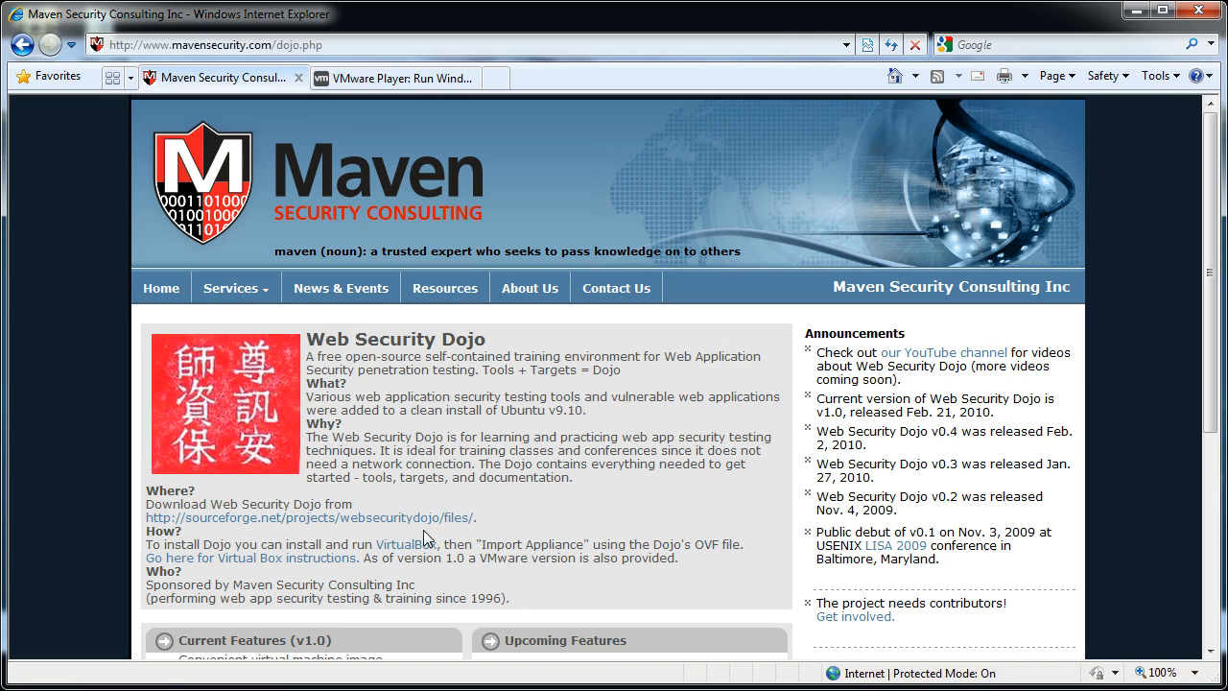
{"action": "mouse_move", "coordinate": [254, 518]}
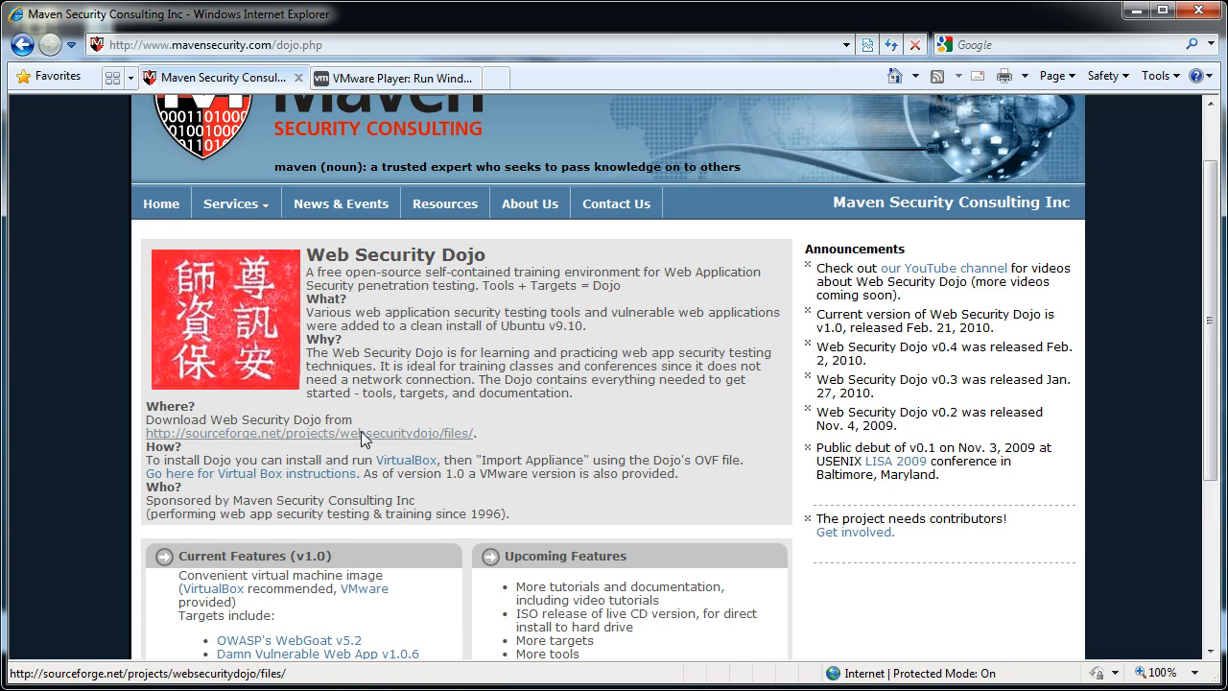
{"action": "left_click", "coordinate": [309, 434]}
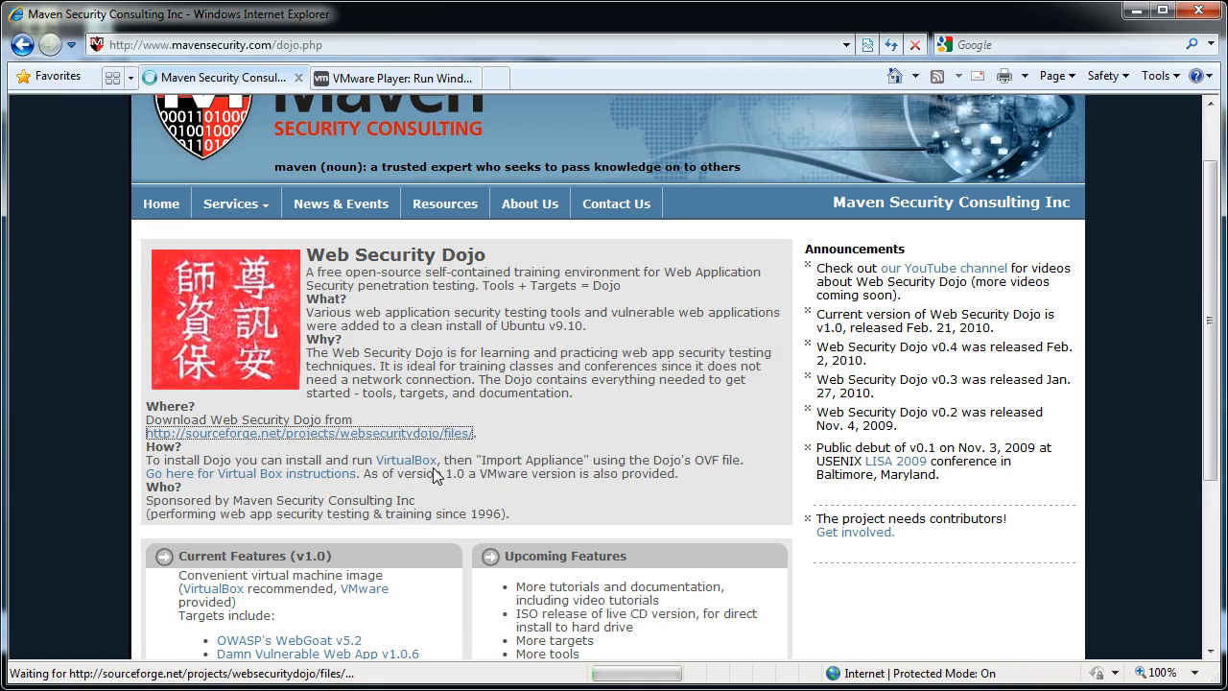
Load the SourceForge Web Security Dojo Files page listing the zip downloads
{"action": "left_click", "coordinate": [307, 433]}
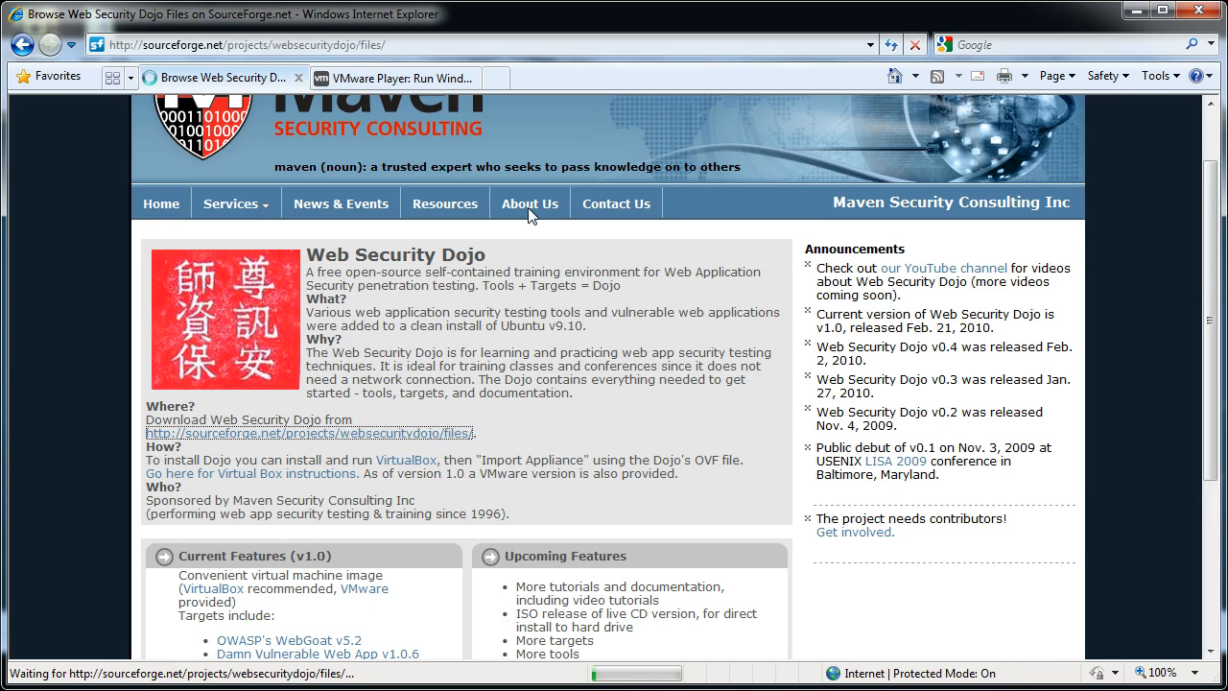
{"action": "mouse_move", "coordinate": [518, 303]}
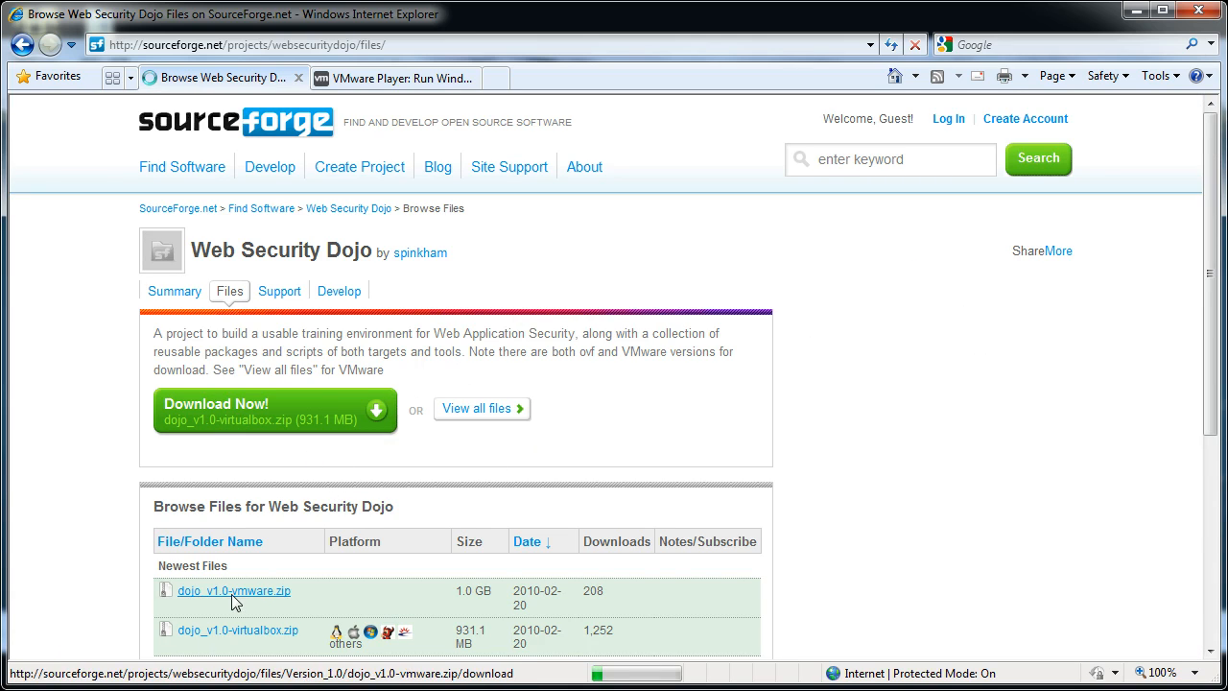
{"action": "mouse_move", "coordinate": [234, 591]}
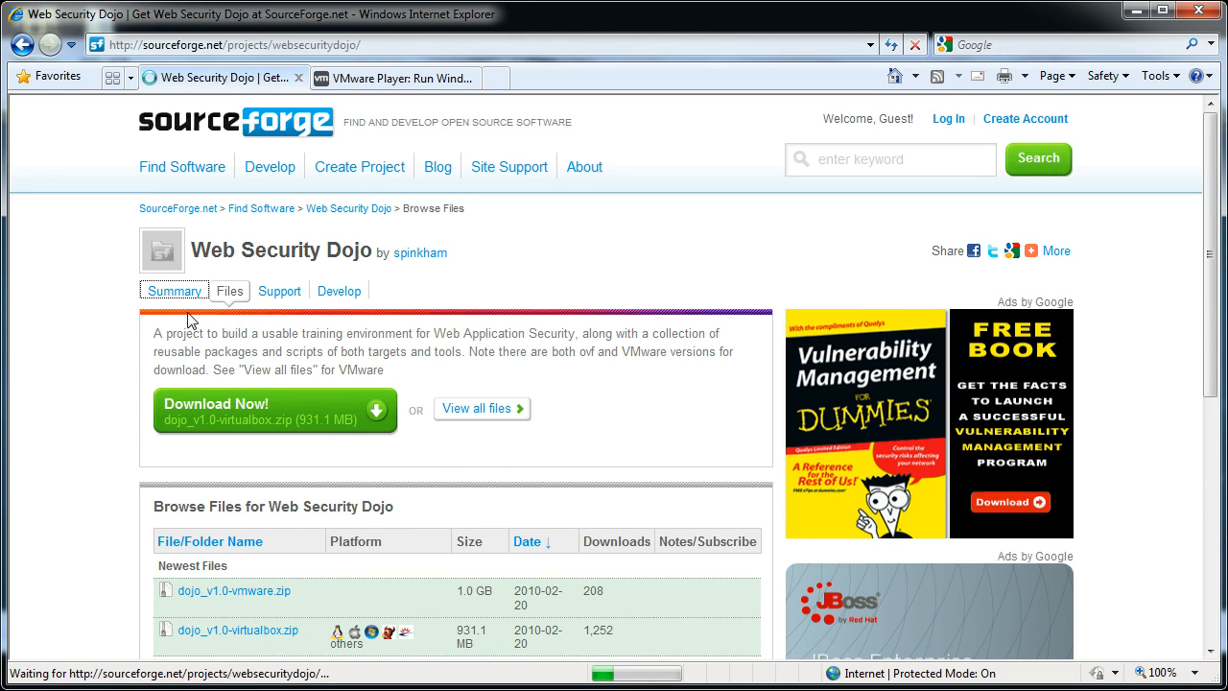
View the project's Summary tab, then go to 'View all files'
{"action": "left_click", "coordinate": [172, 291]}
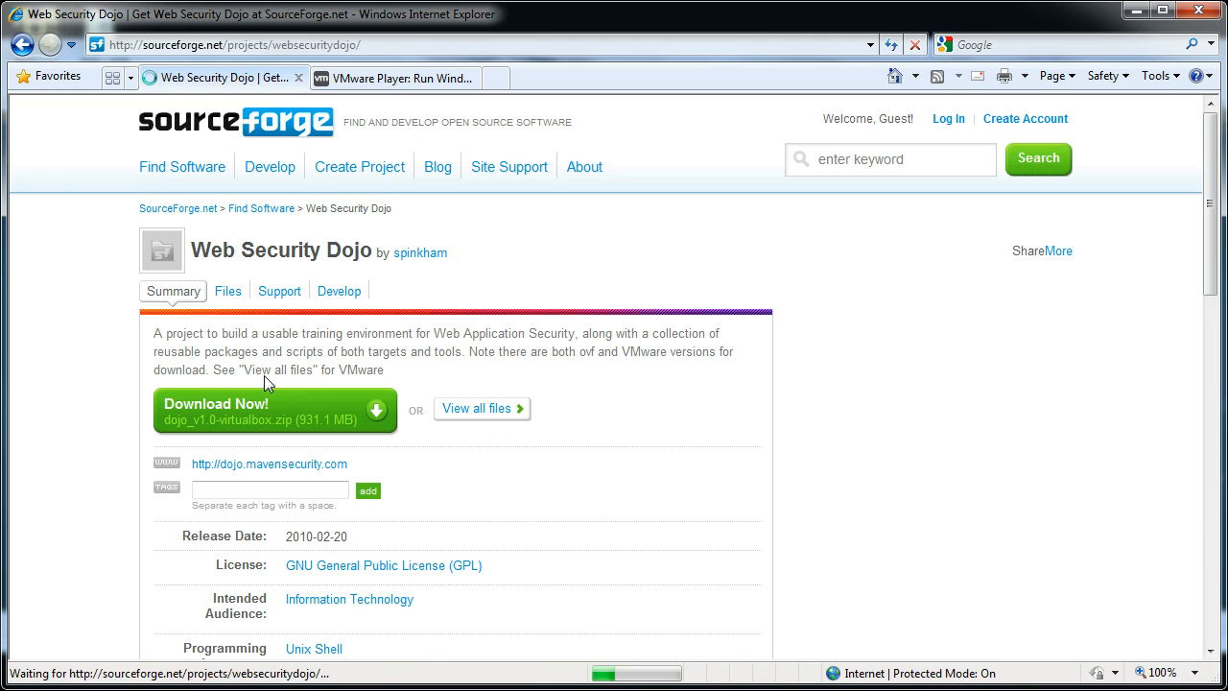
{"action": "left_click", "coordinate": [476, 407]}
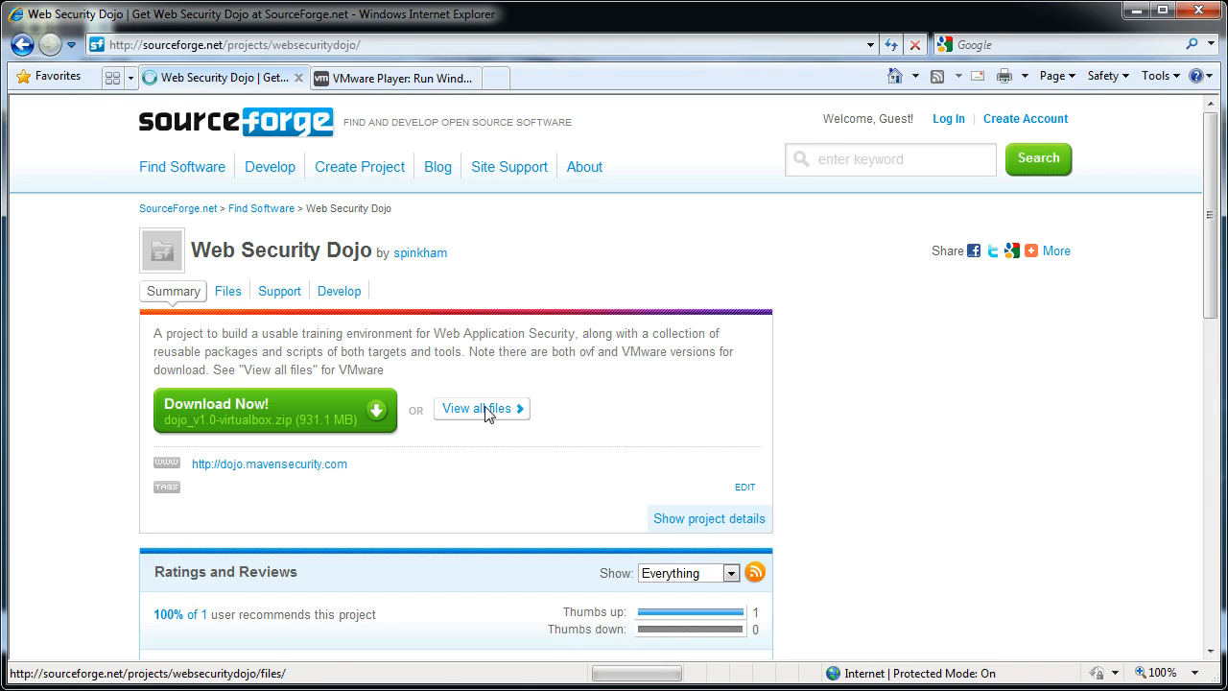
{"action": "left_click", "coordinate": [482, 407]}
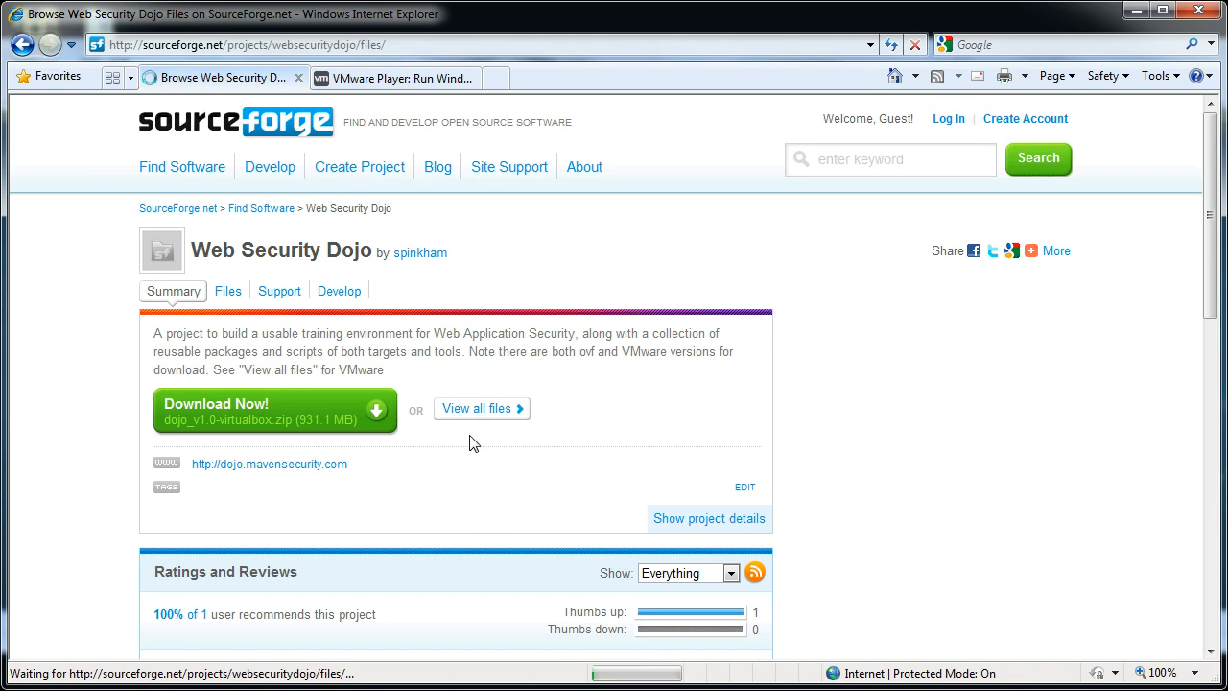
{"action": "mouse_move", "coordinate": [513, 474]}
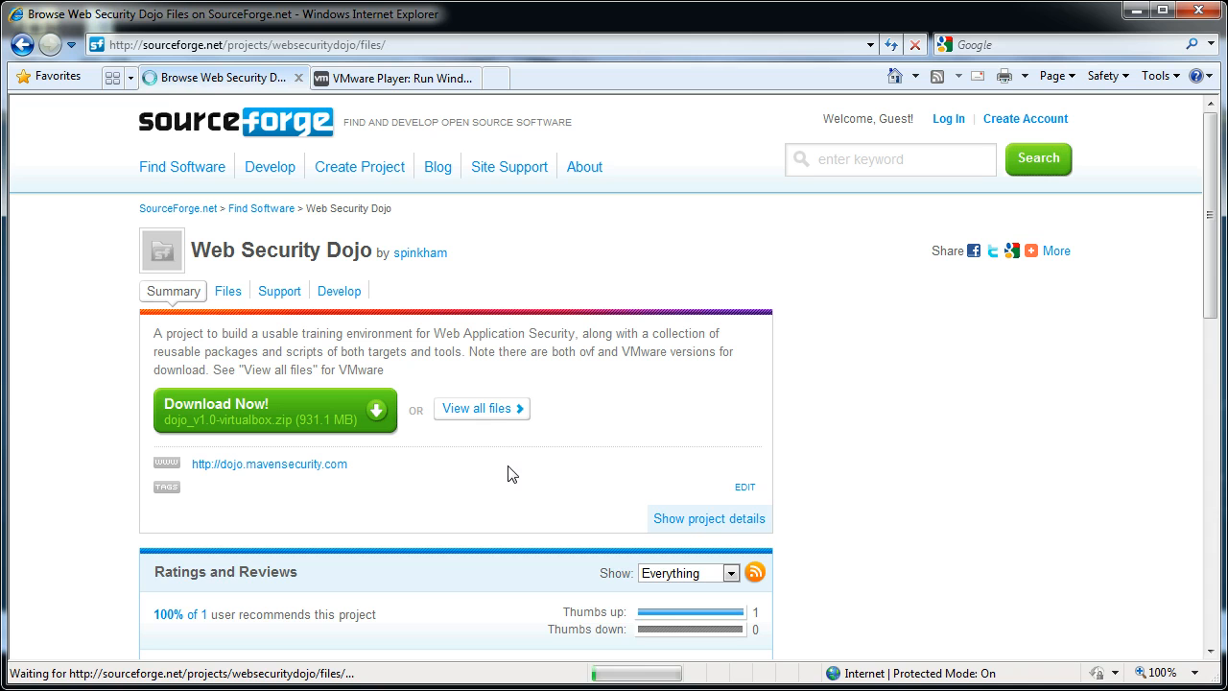
{"action": "left_click", "coordinate": [228, 291]}
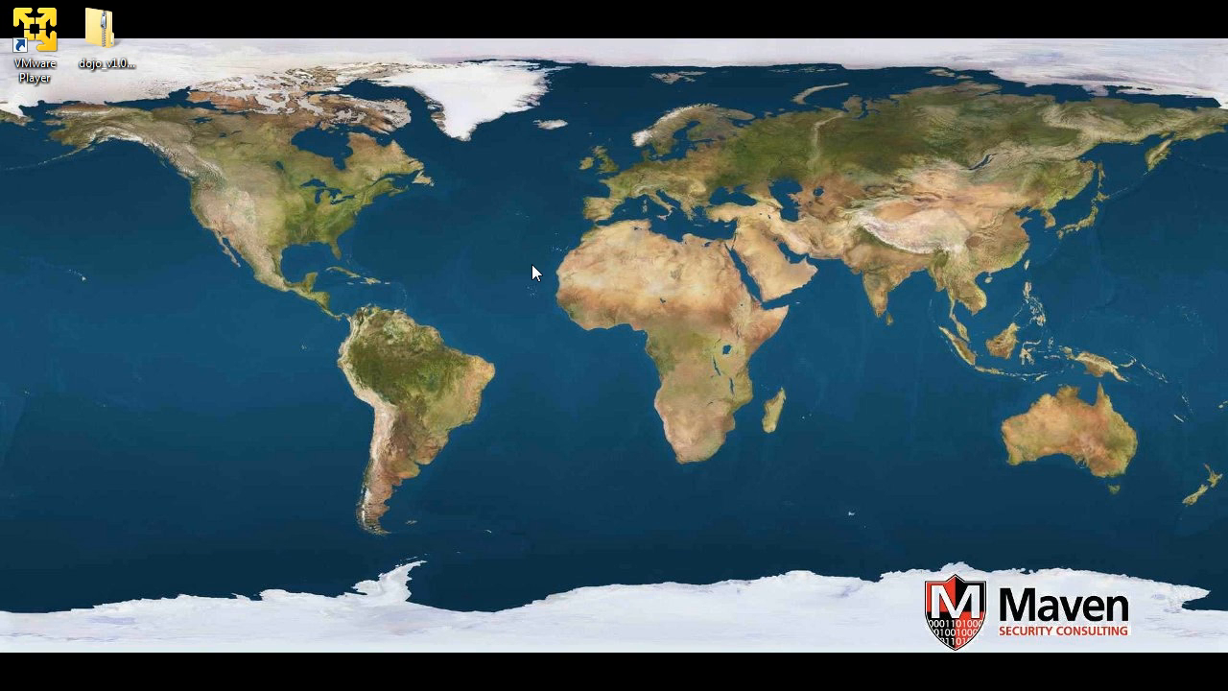
{"action": "mouse_move", "coordinate": [322, 216]}
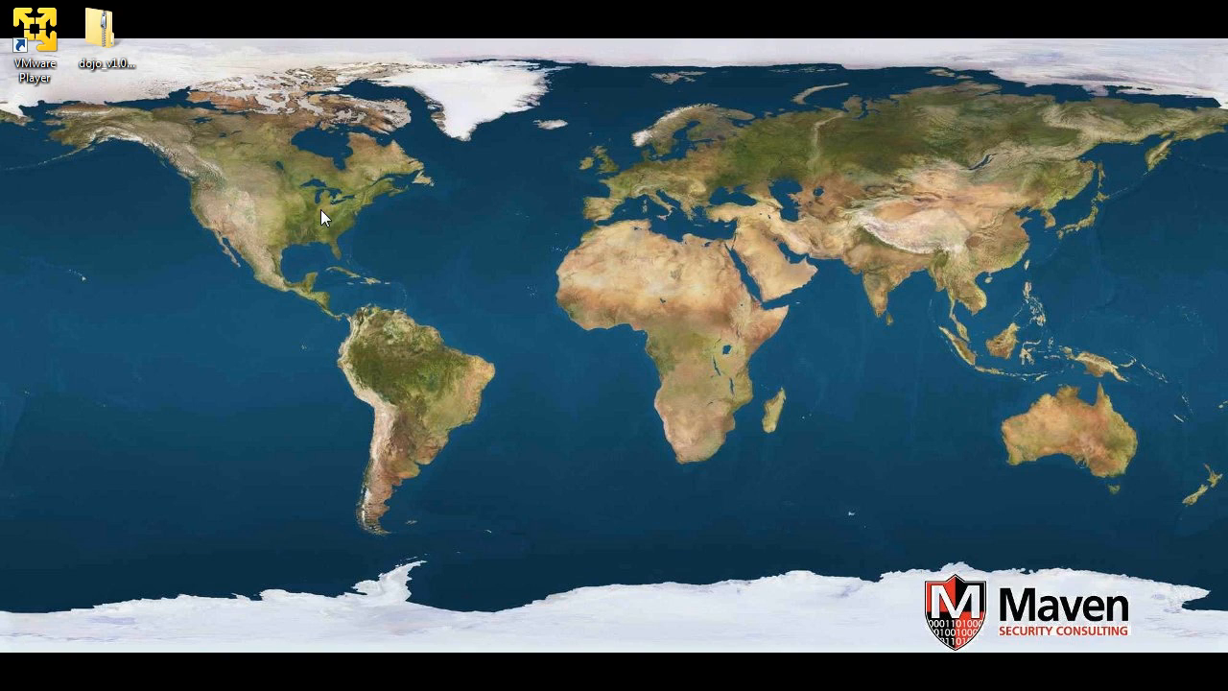
{"action": "left_click", "coordinate": [34, 29]}
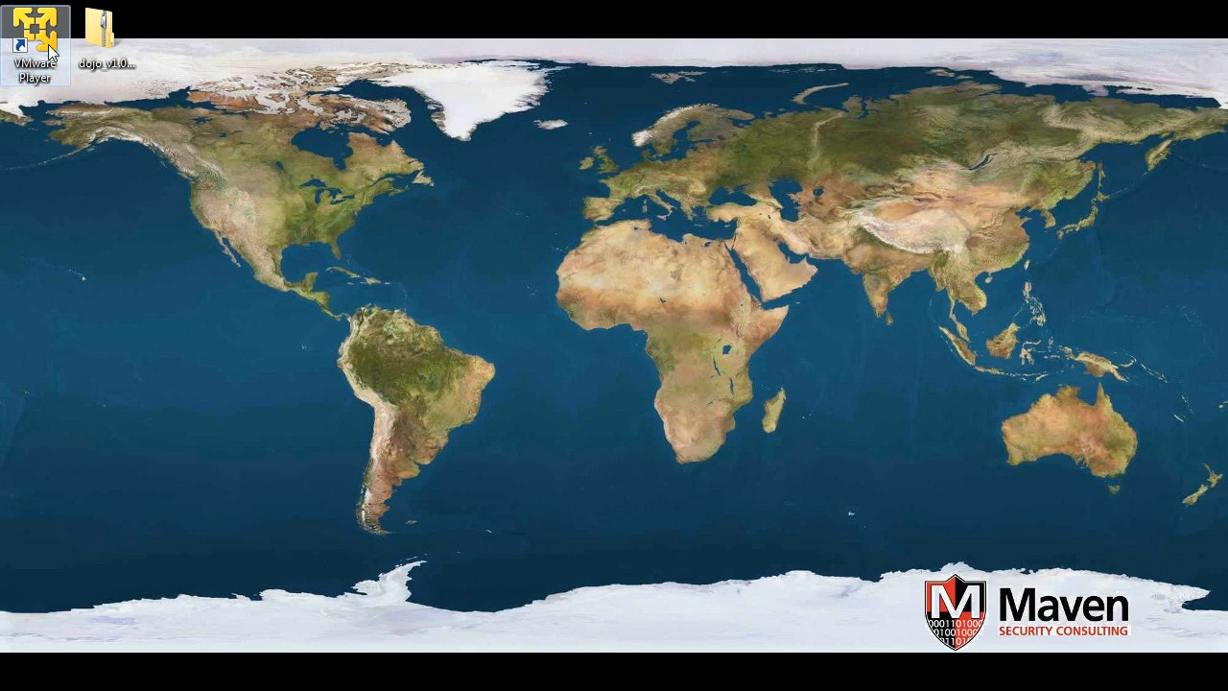
{"action": "left_click", "coordinate": [108, 39]}
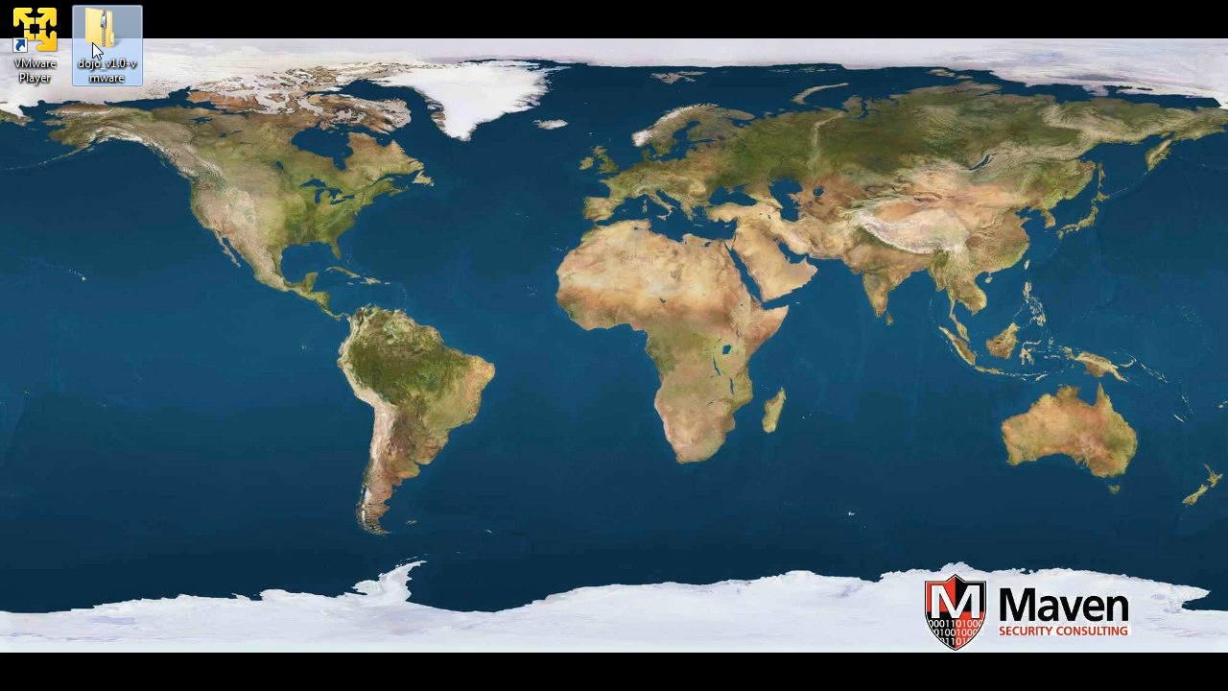
{"action": "mouse_move", "coordinate": [104, 42]}
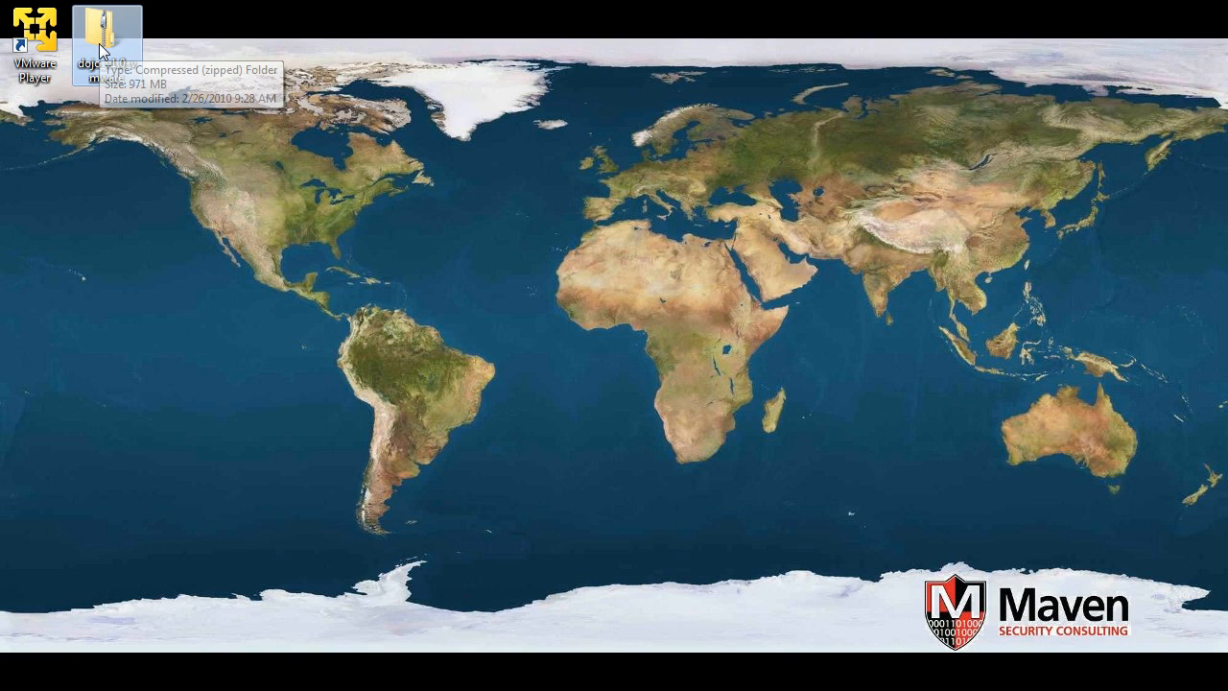
Extract all files from the dojo_v1.0-vmware zip into the Desktop destination
{"action": "double_click", "coordinate": [96, 29]}
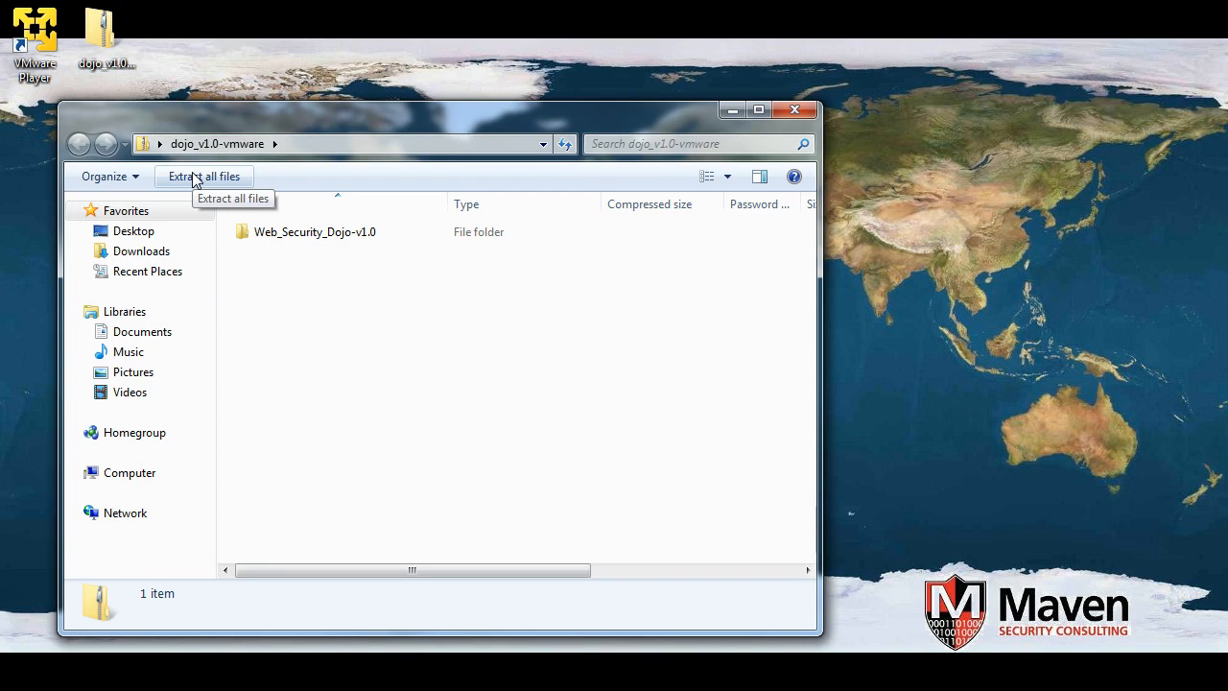
{"action": "left_click", "coordinate": [203, 176]}
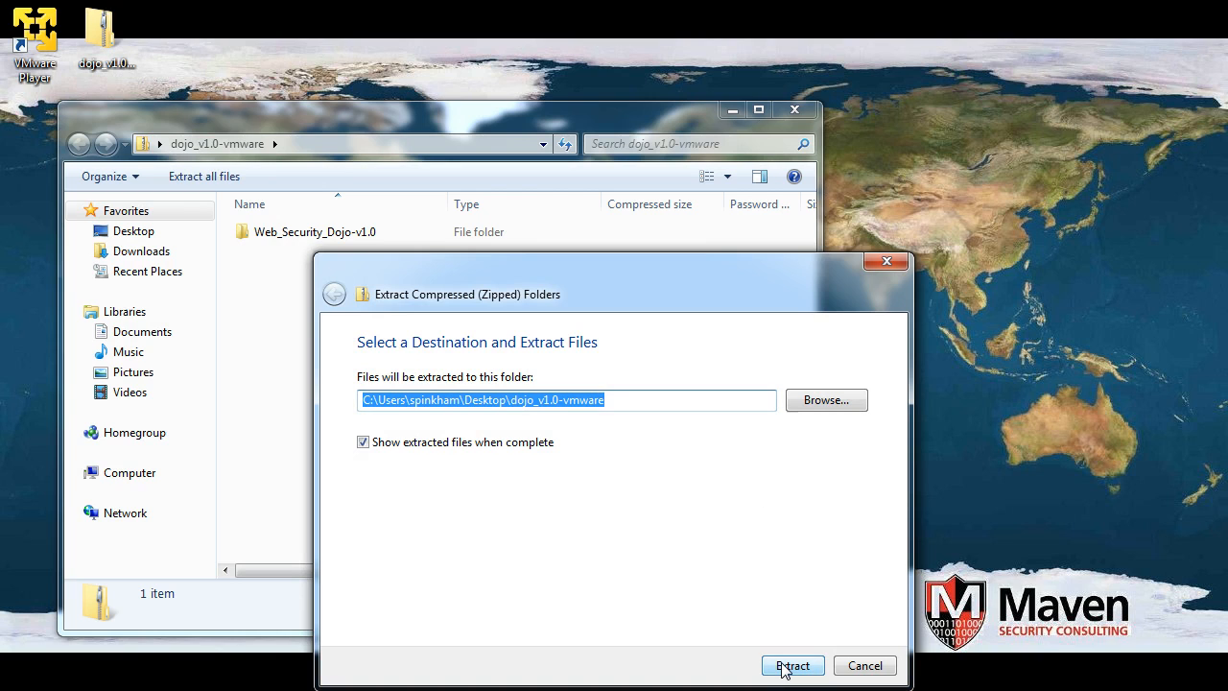
{"action": "left_click", "coordinate": [790, 664]}
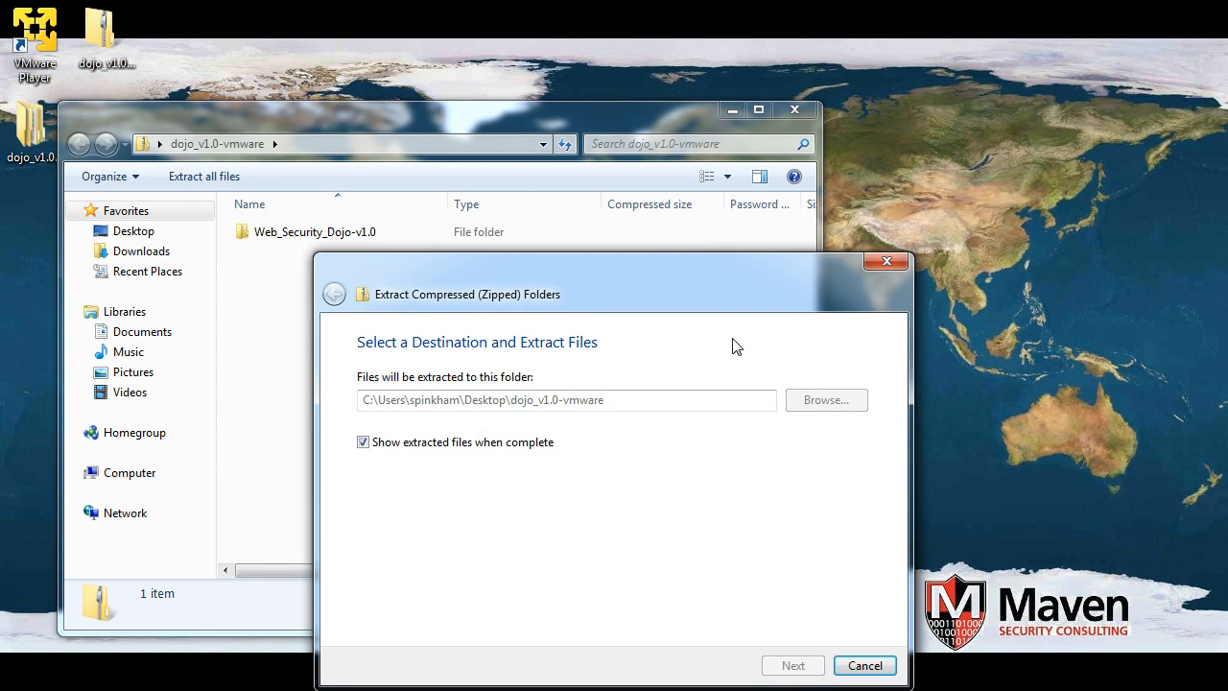
{"action": "left_click", "coordinate": [792, 664]}
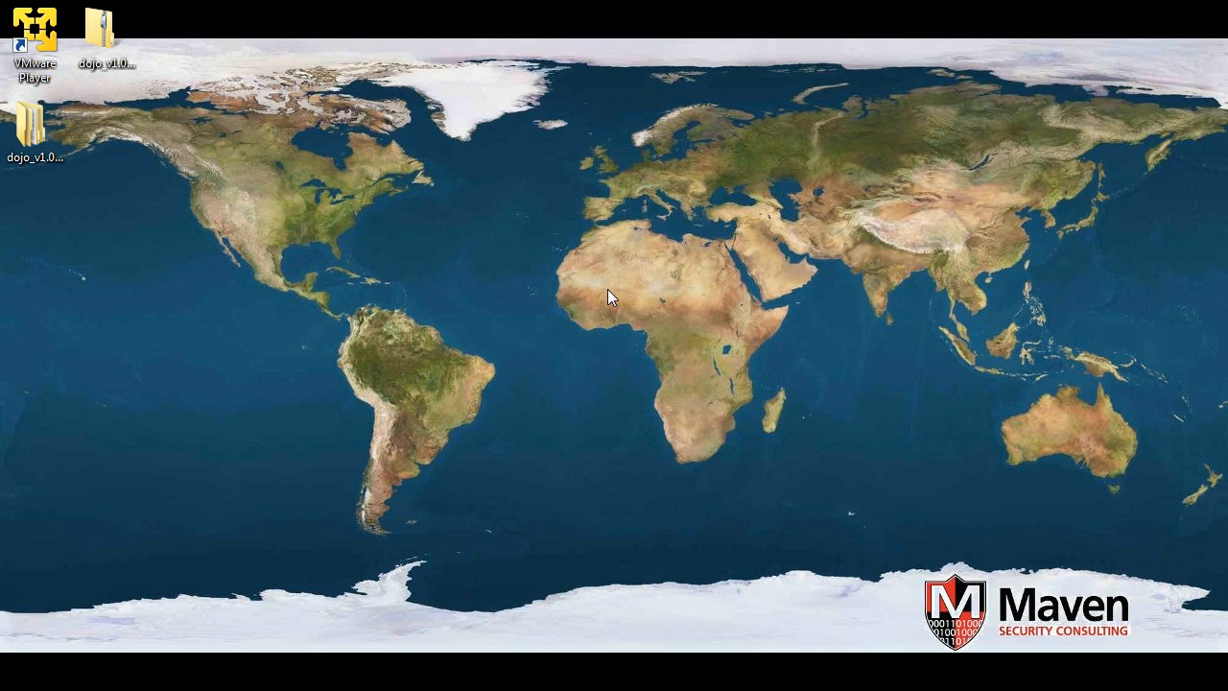
Browse into the extracted dojo_v1.0 folder and its Web_Security_Dojo-v1.0 subfolder
{"action": "left_click", "coordinate": [34, 130]}
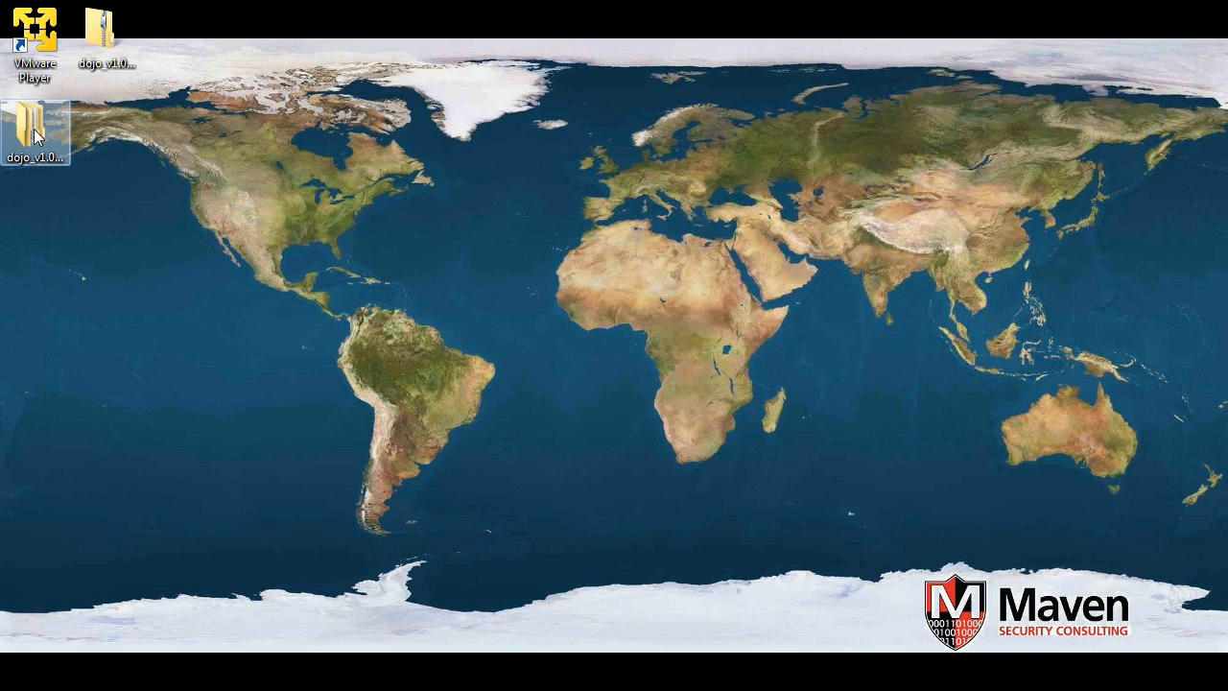
{"action": "double_click", "coordinate": [35, 125]}
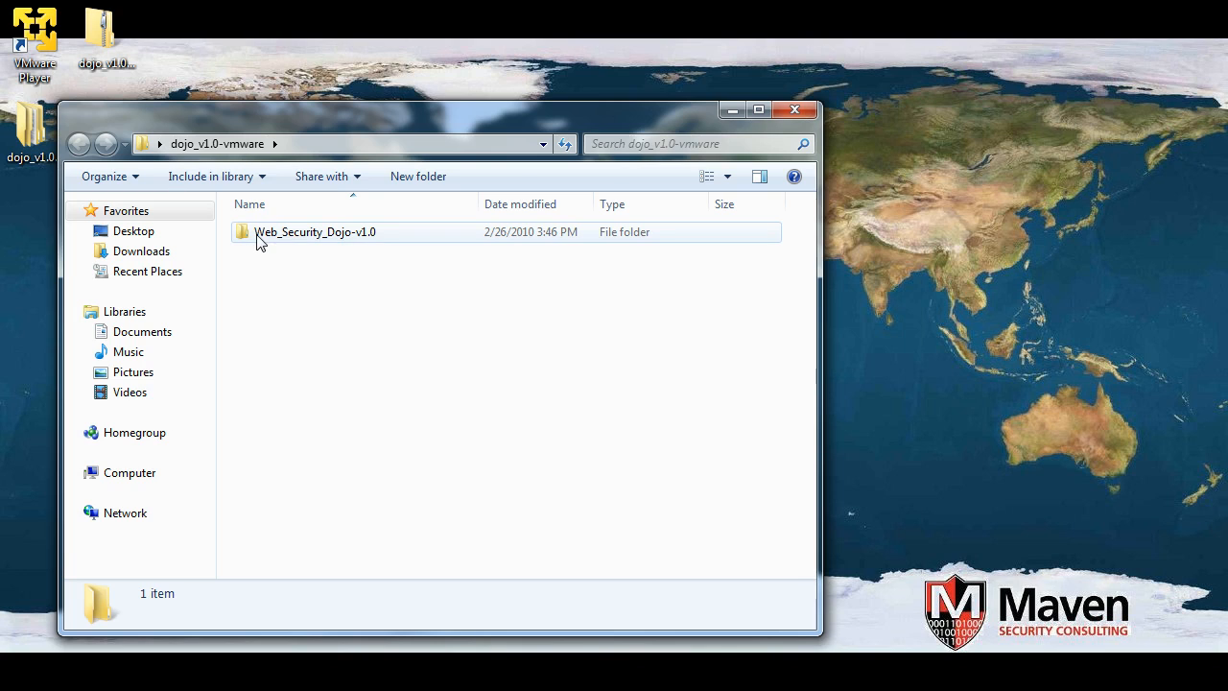
{"action": "double_click", "coordinate": [315, 231]}
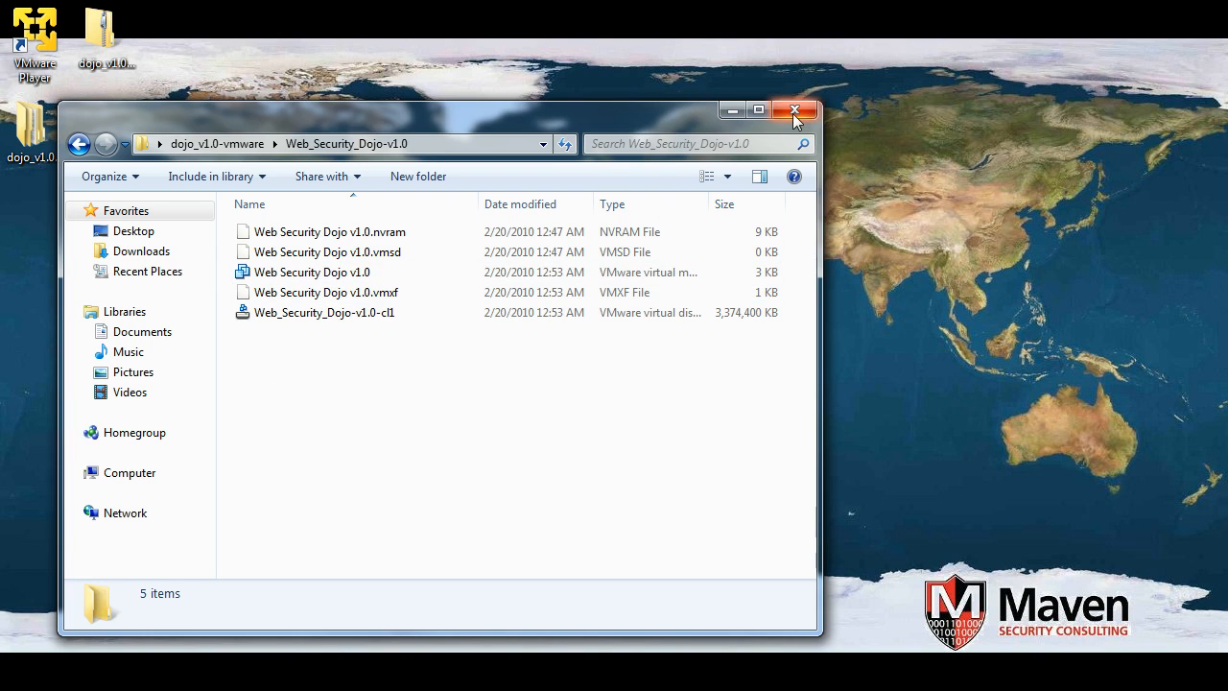
Close the VM files folder and select the VMware Player desktop shortcut
{"action": "left_click", "coordinate": [794, 109]}
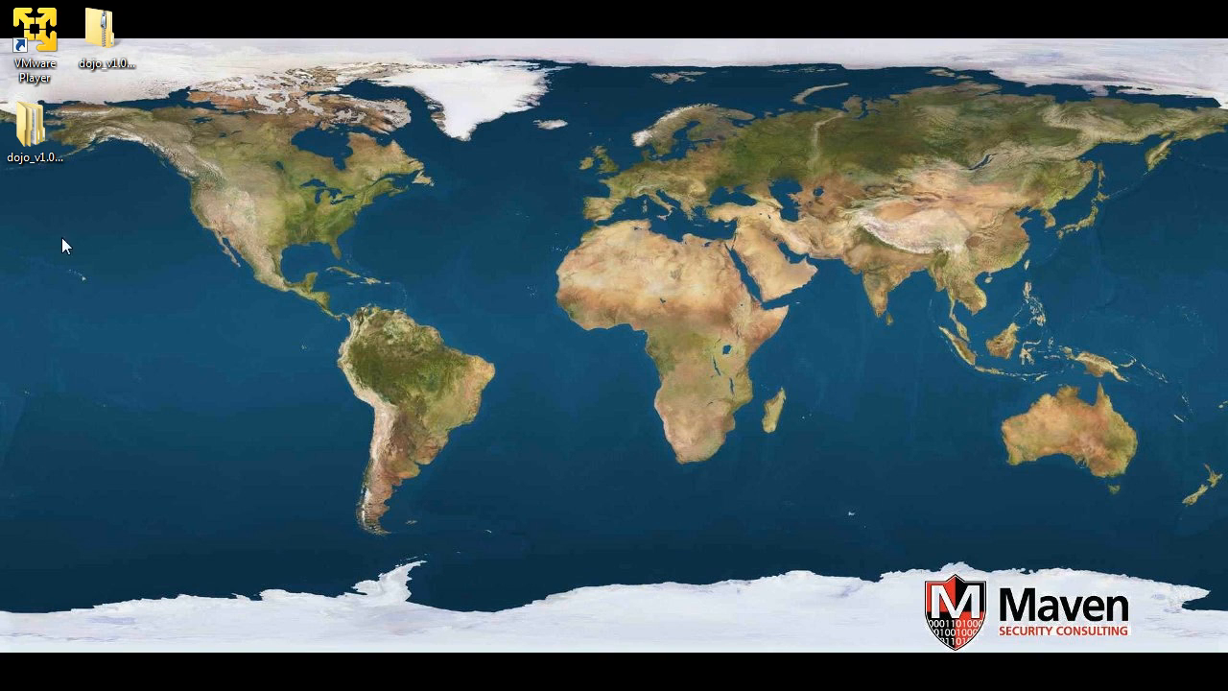
{"action": "left_click", "coordinate": [37, 125]}
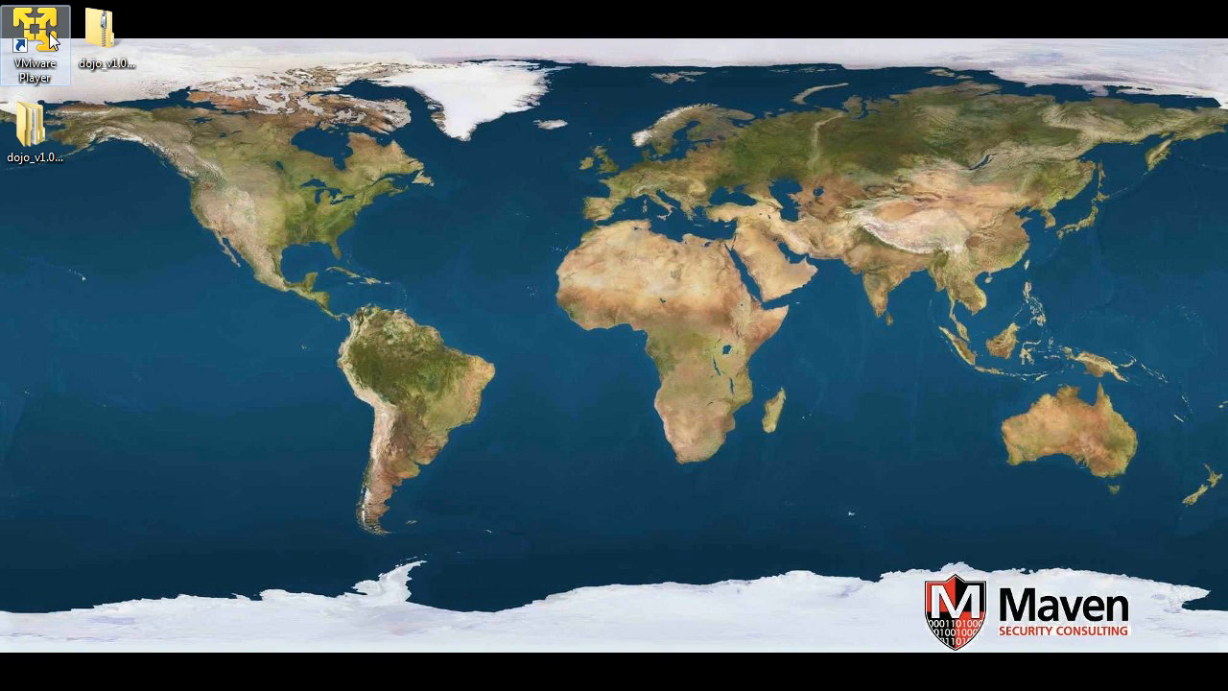
Launch VMware Player and start opening an existing virtual machine
{"action": "double_click", "coordinate": [34, 28]}
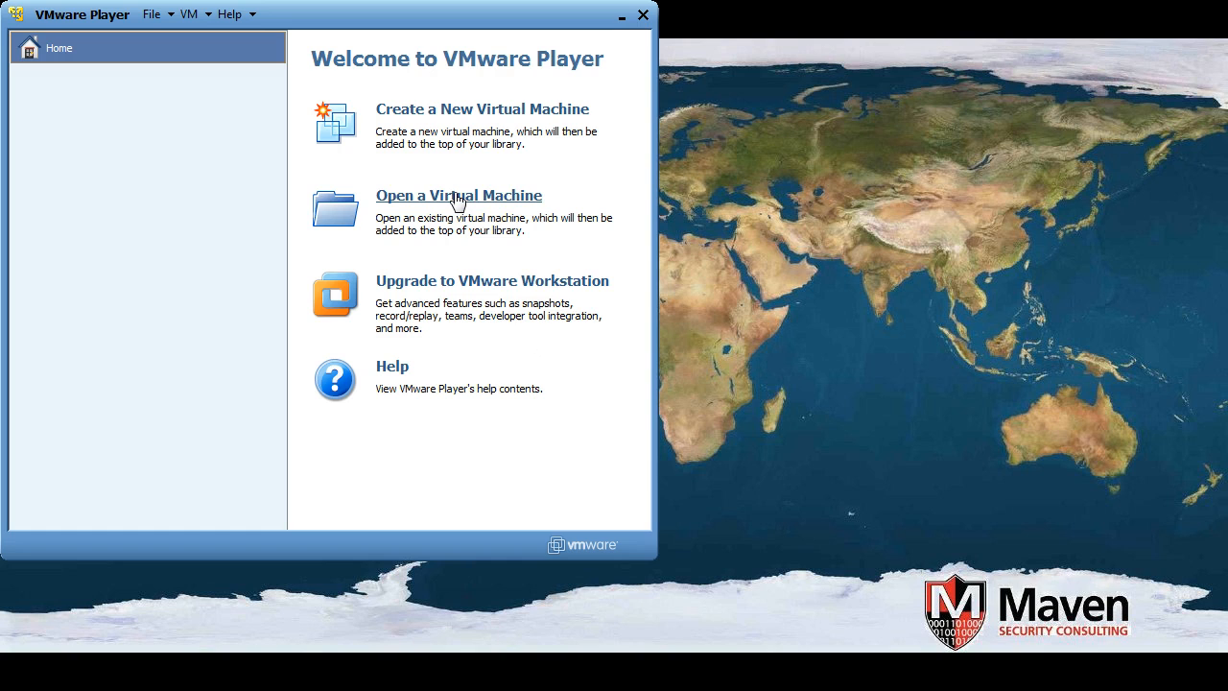
{"action": "left_click", "coordinate": [458, 196]}
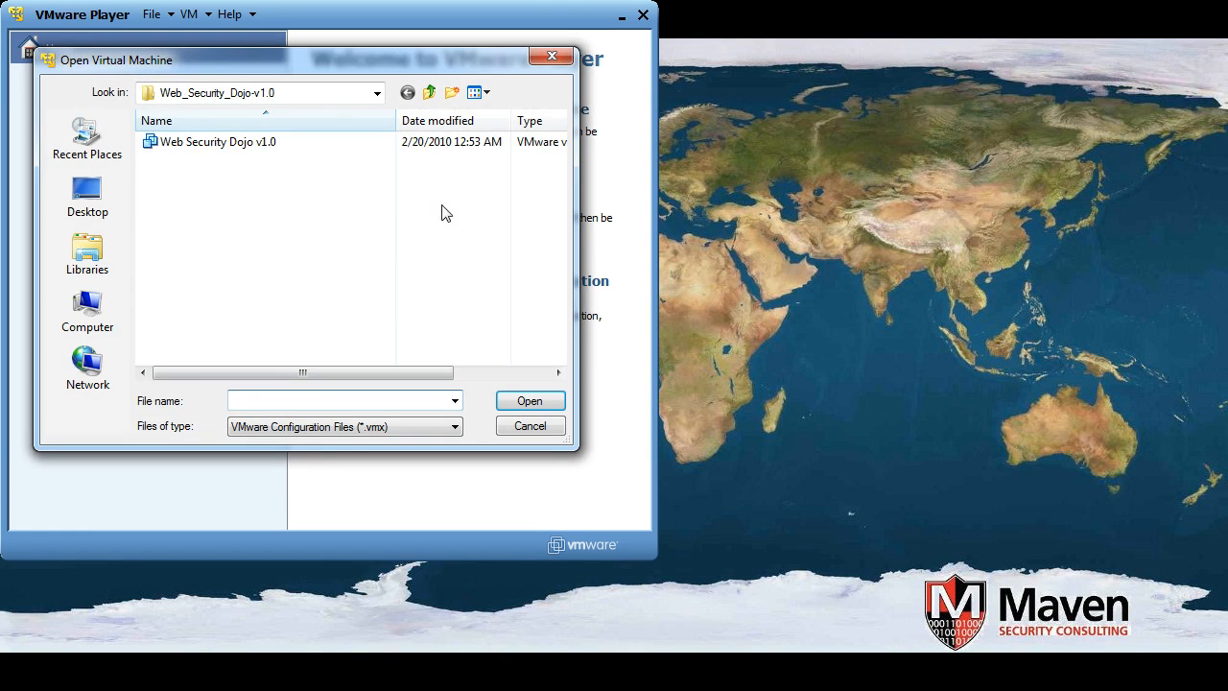
Browse to Web_Security_Dojo-v1.0 and load the Web Security Dojo v1.0 .vmx into the library
{"action": "left_click", "coordinate": [214, 142]}
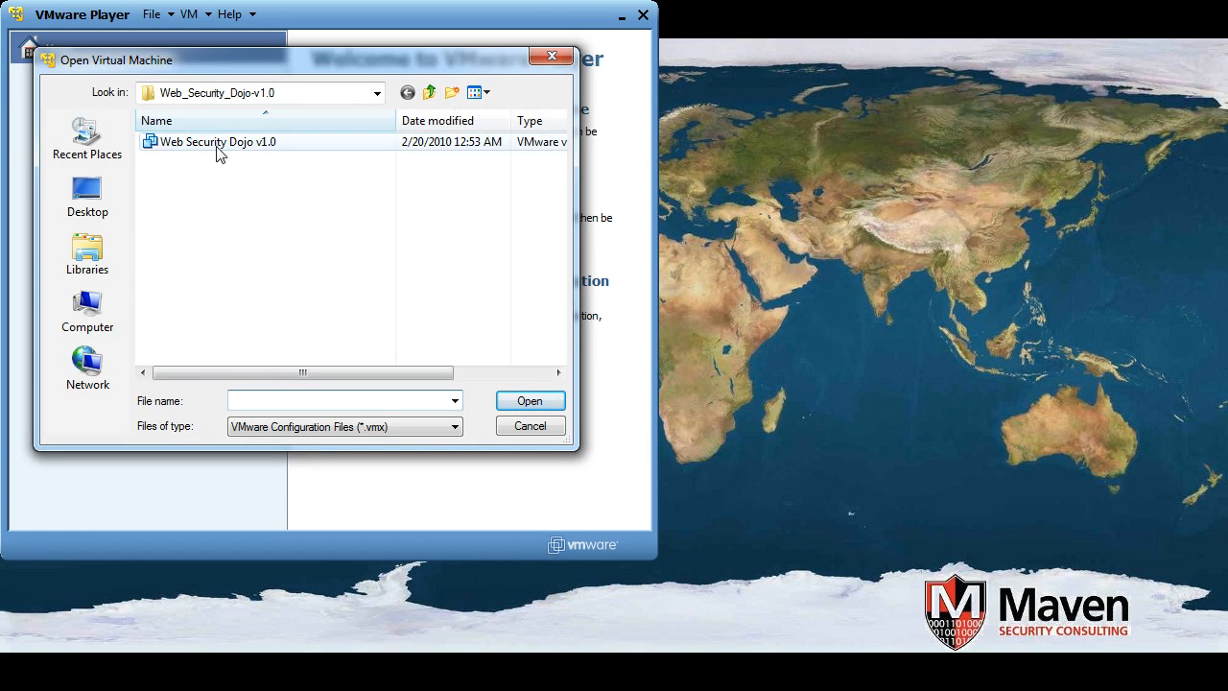
{"action": "left_click", "coordinate": [430, 92]}
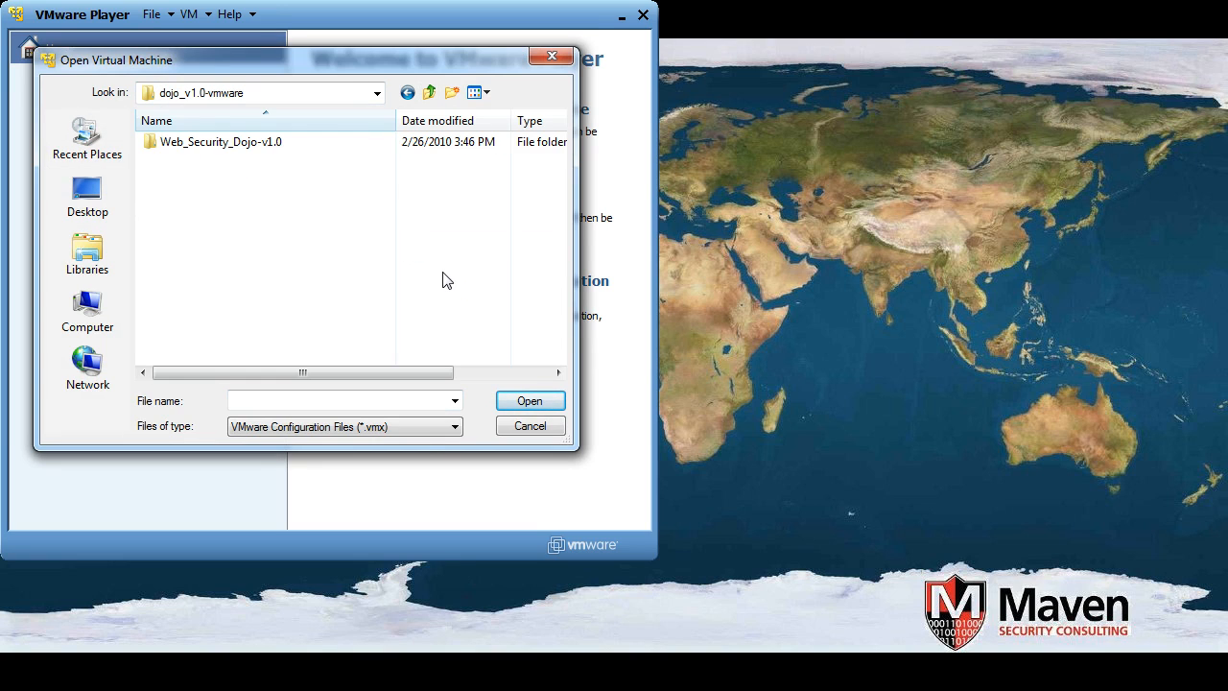
{"action": "left_click", "coordinate": [221, 142]}
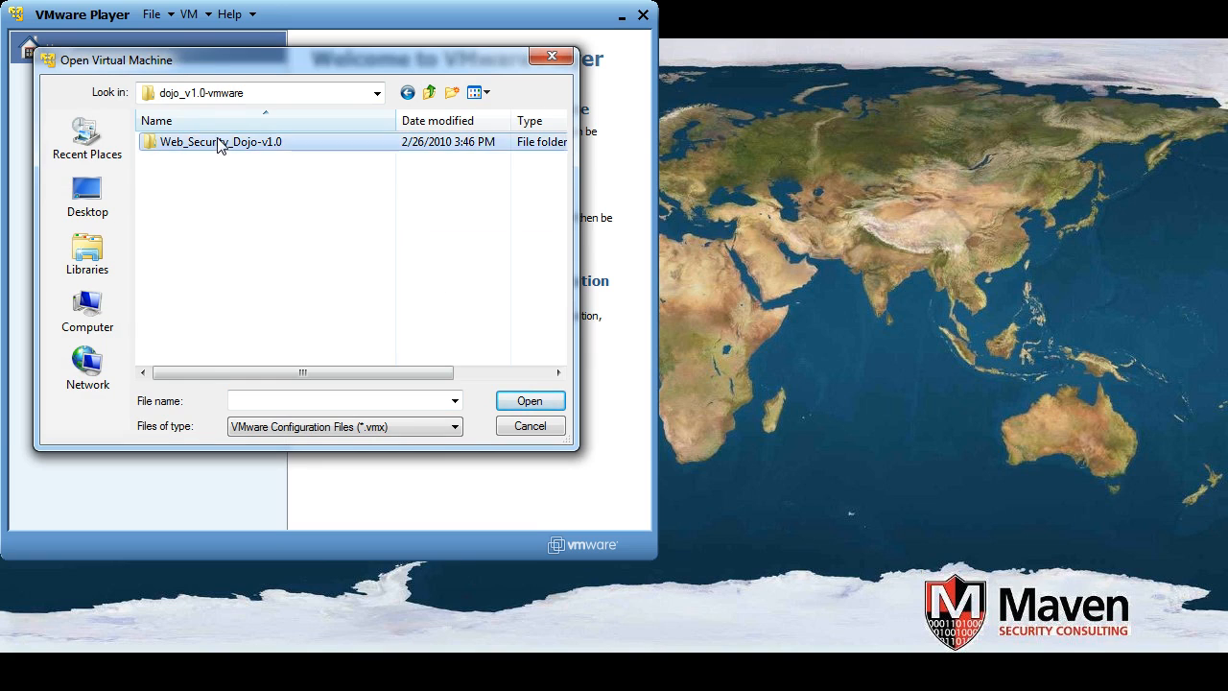
{"action": "double_click", "coordinate": [220, 142]}
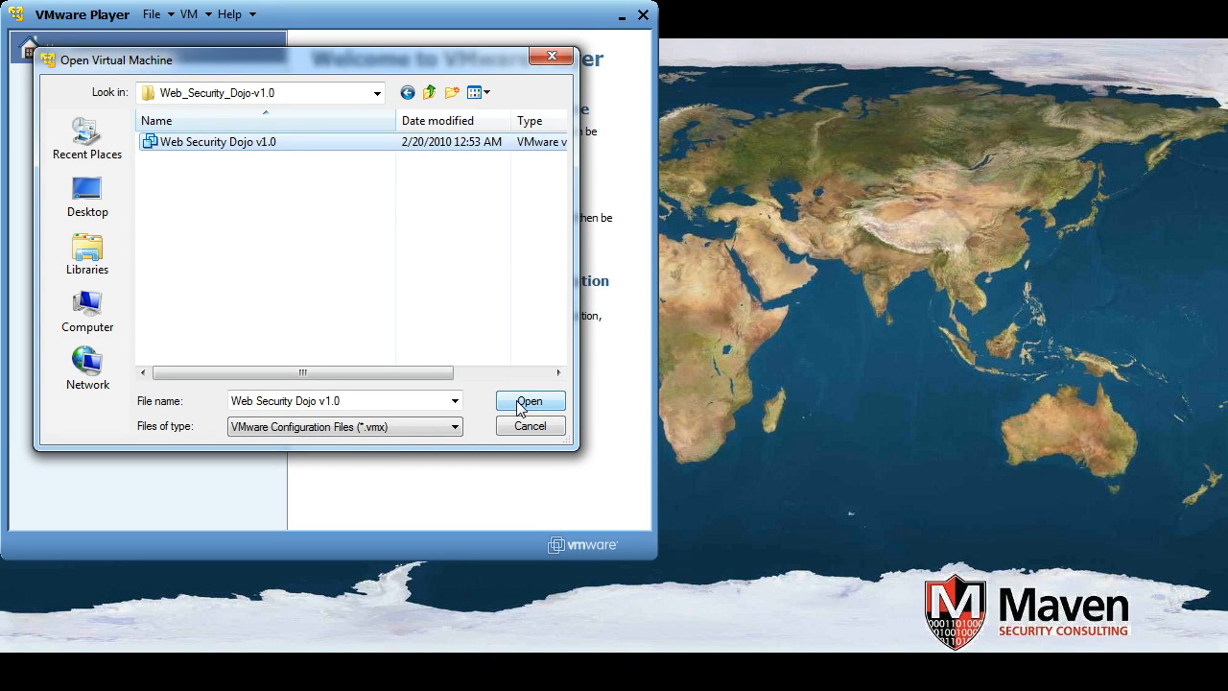
{"action": "left_click", "coordinate": [529, 401]}
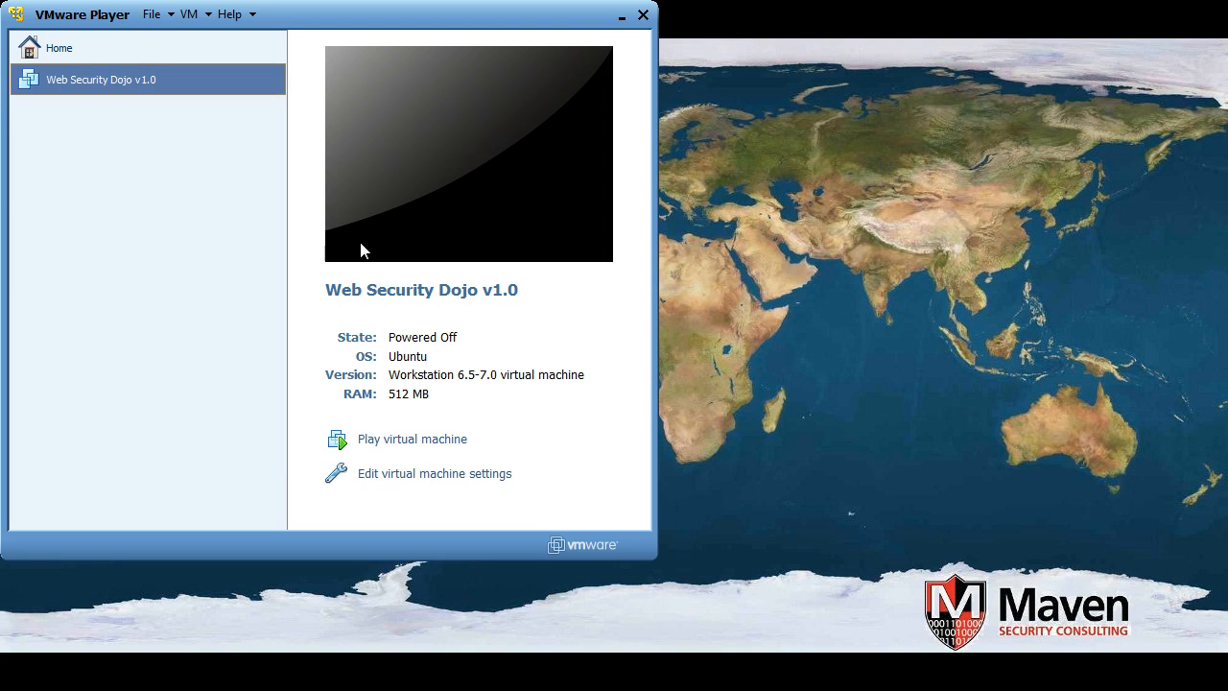
{"action": "mouse_move", "coordinate": [313, 433]}
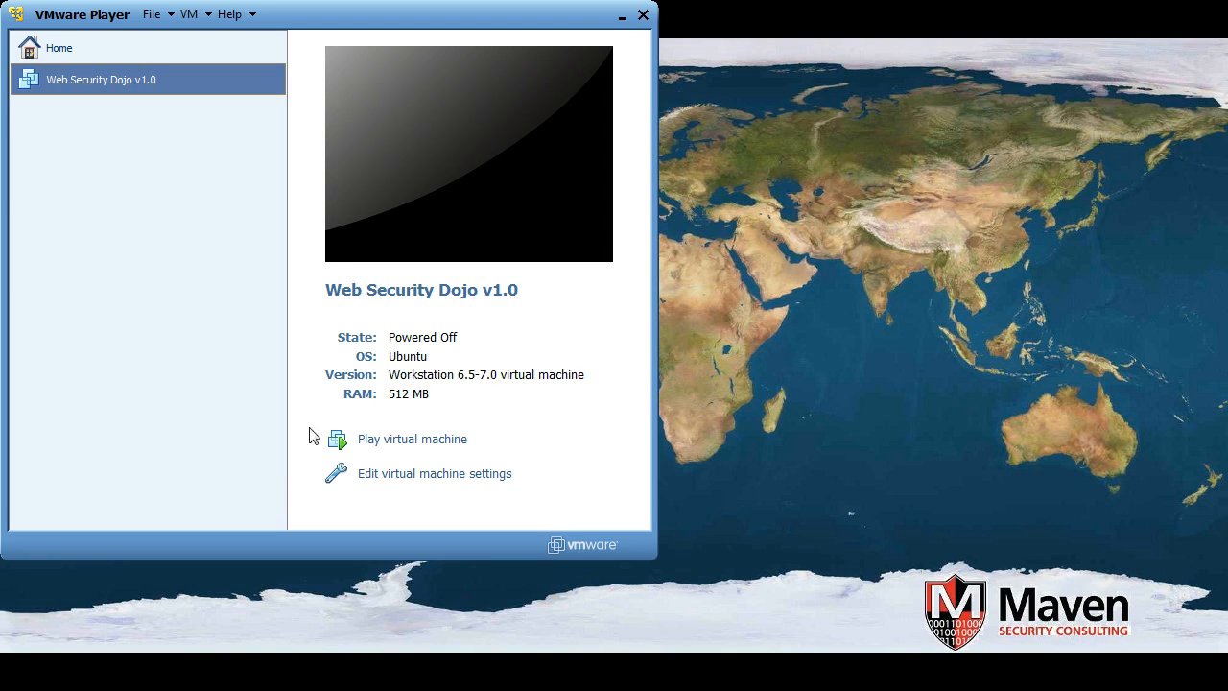
{"action": "mouse_move", "coordinate": [382, 447]}
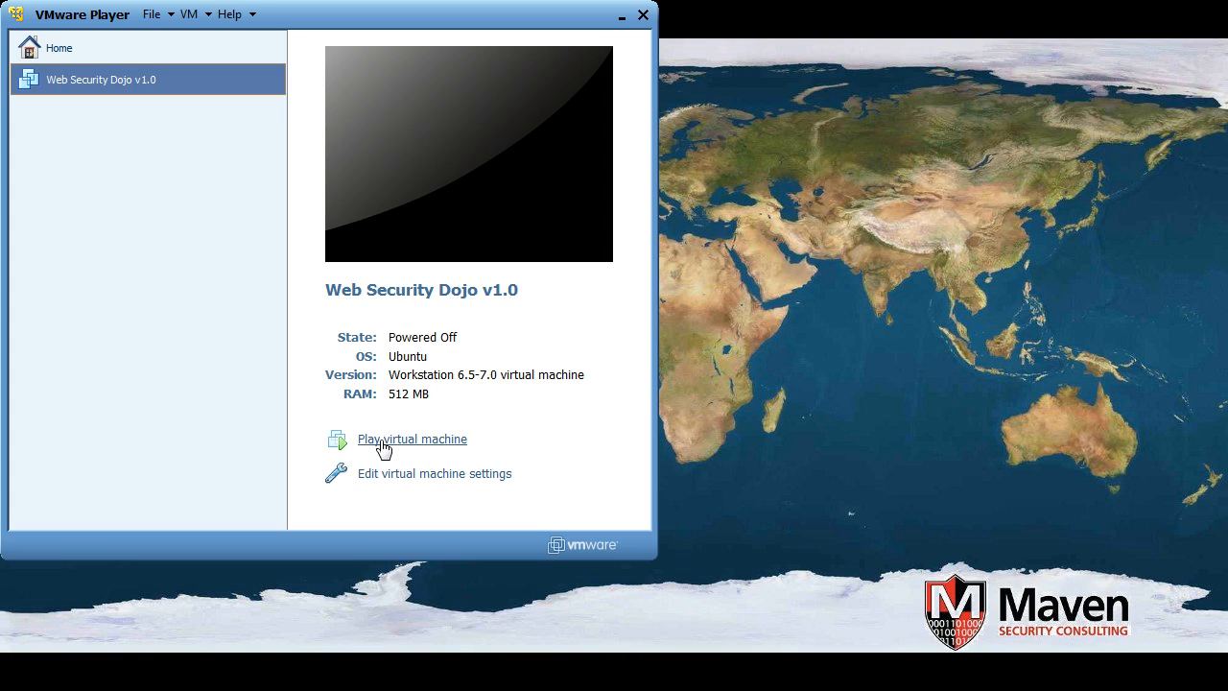
{"action": "mouse_move", "coordinate": [299, 326]}
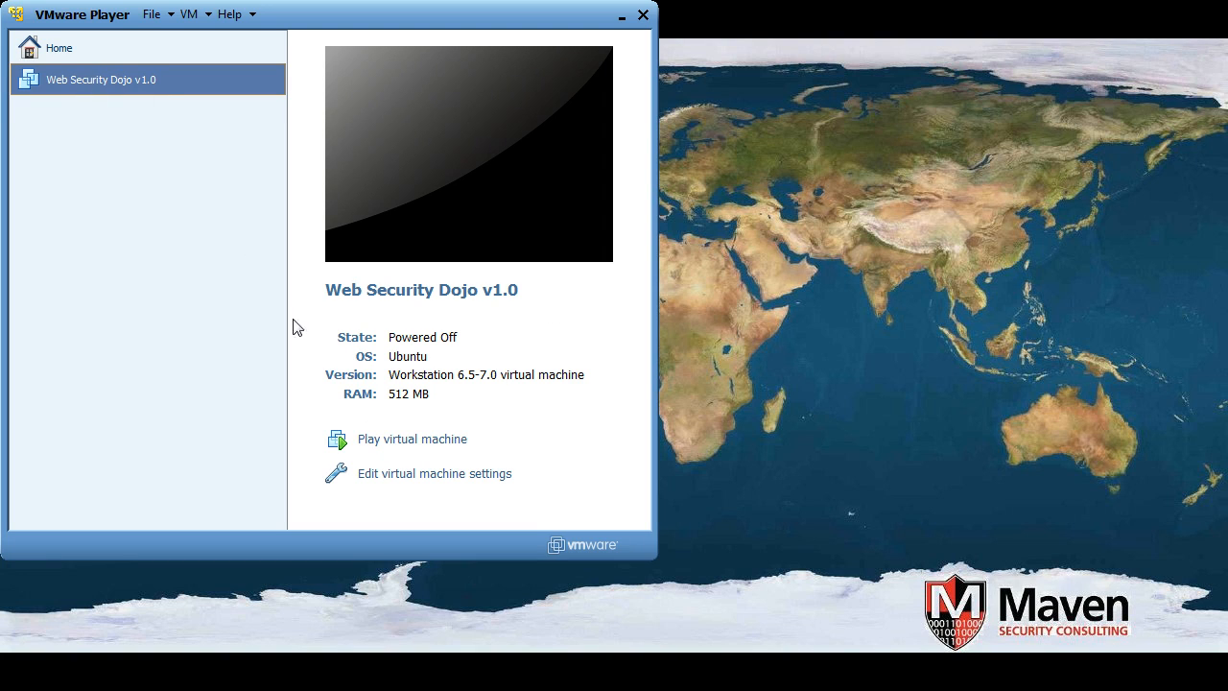
Play the Web Security Dojo VM and dismiss the Removable Devices hint with OK
{"action": "left_click", "coordinate": [410, 437]}
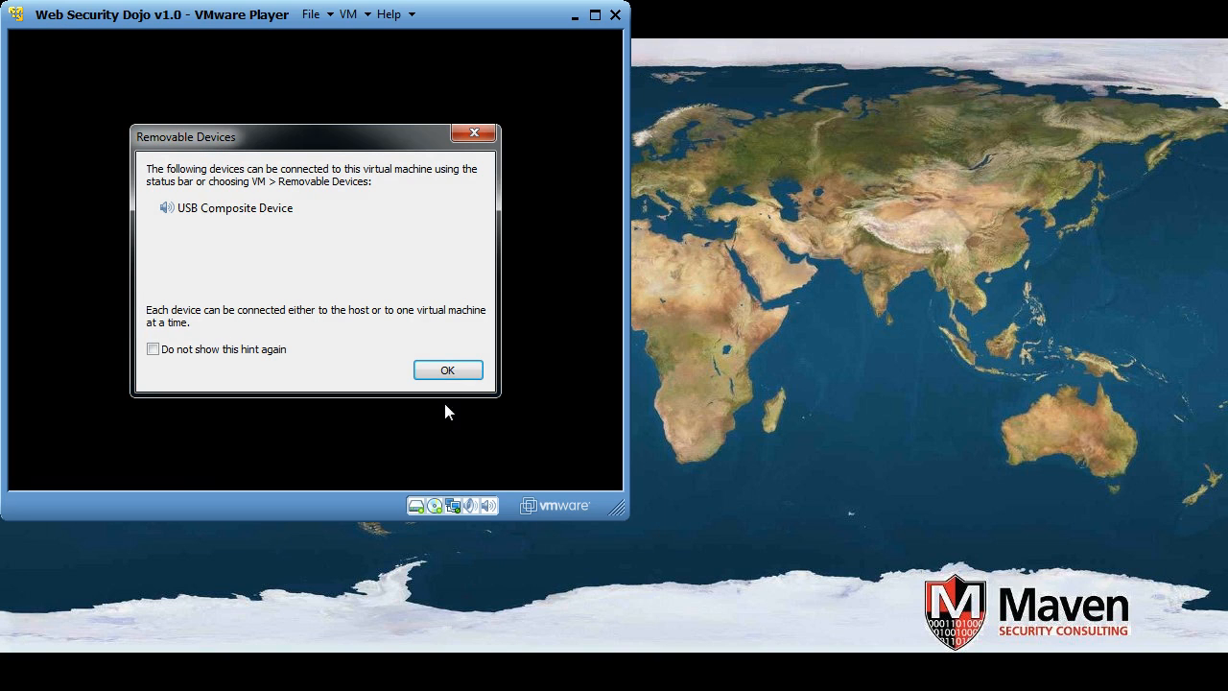
{"action": "mouse_move", "coordinate": [257, 171]}
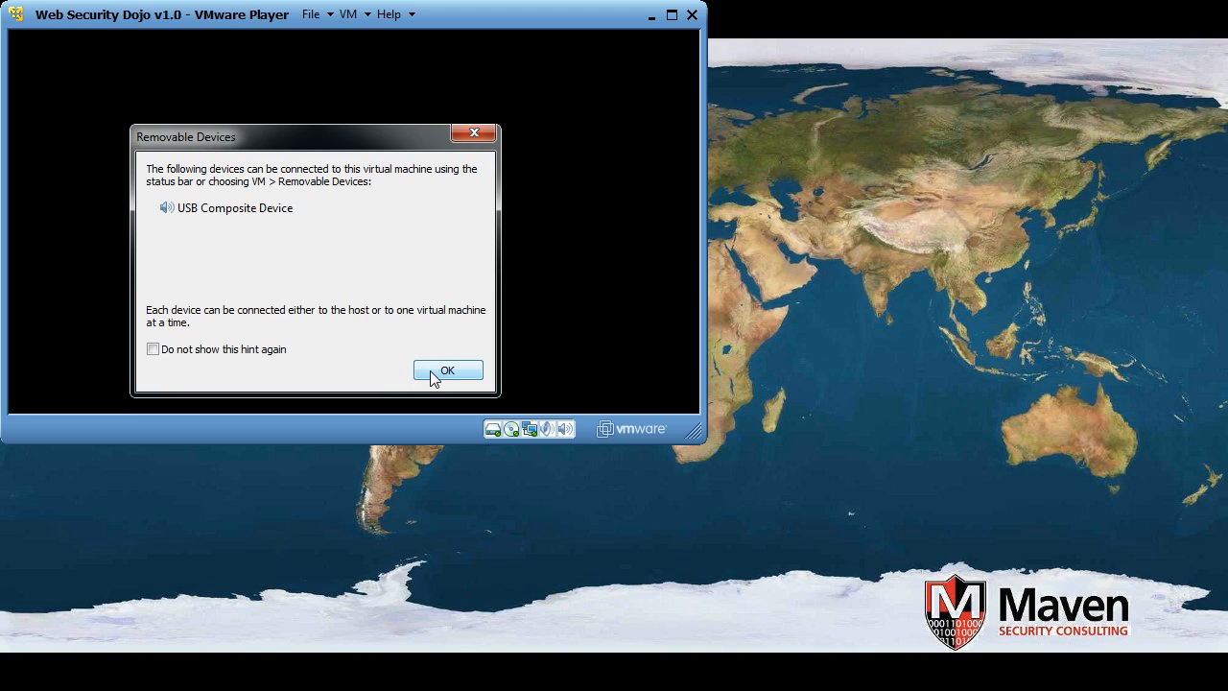
{"action": "left_click", "coordinate": [447, 370]}
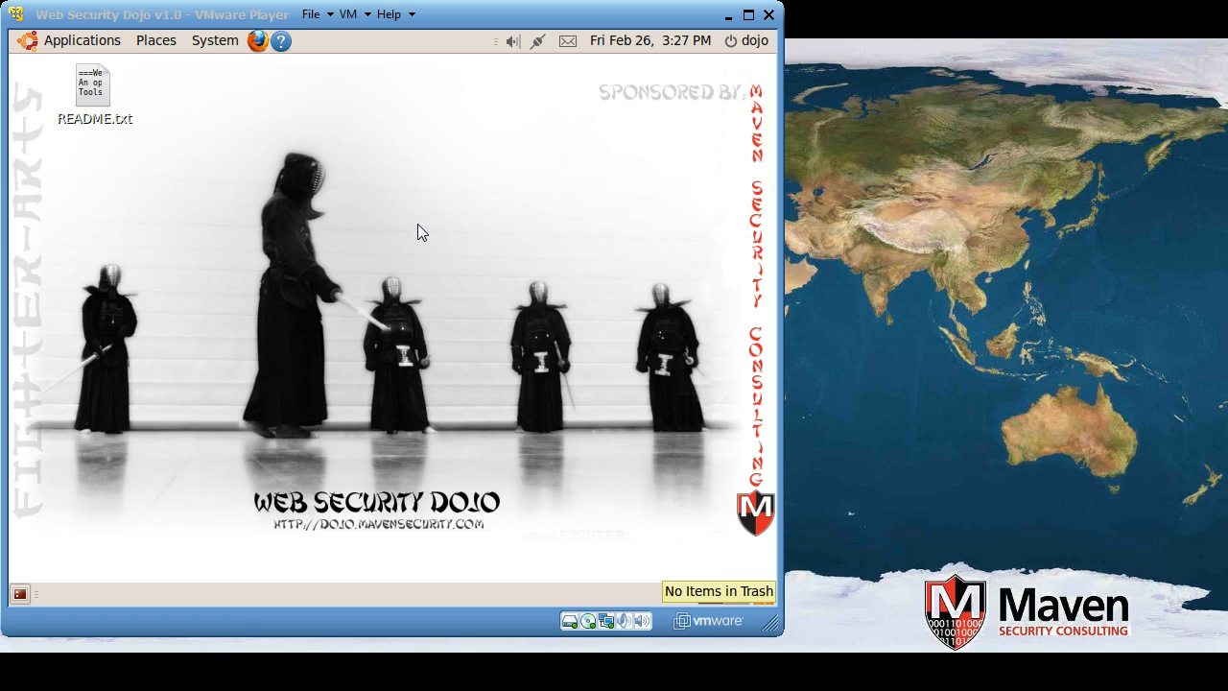
{"action": "mouse_move", "coordinate": [381, 240]}
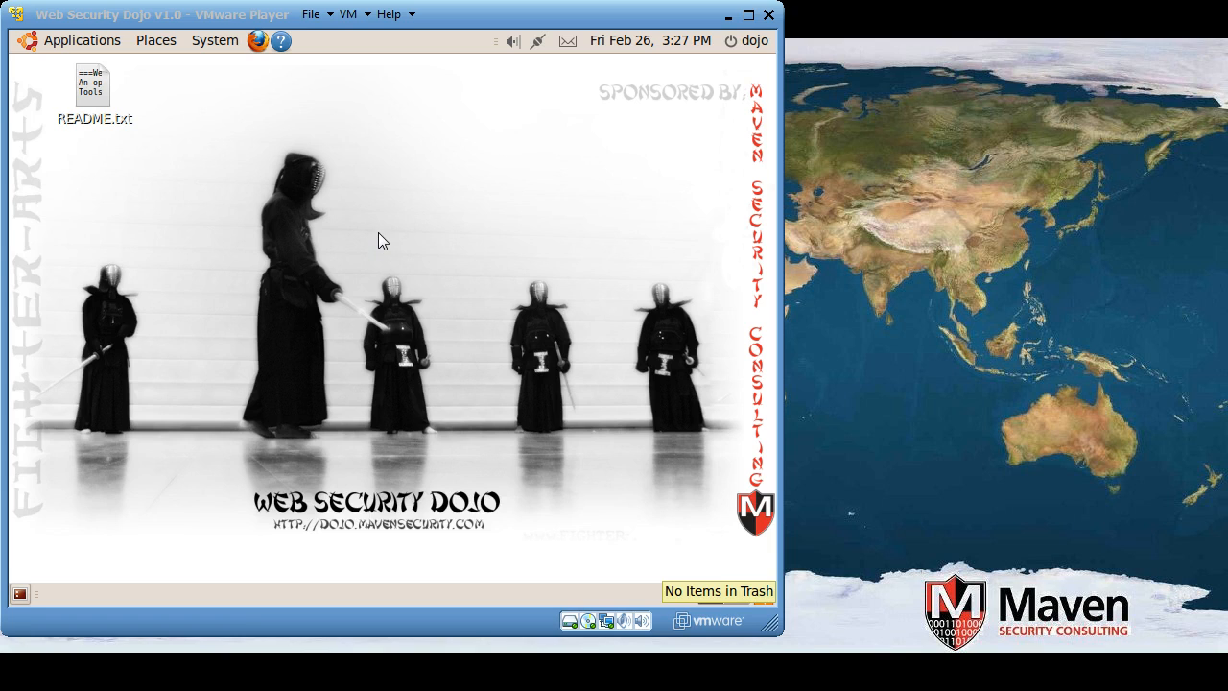
{"action": "mouse_move", "coordinate": [345, 142]}
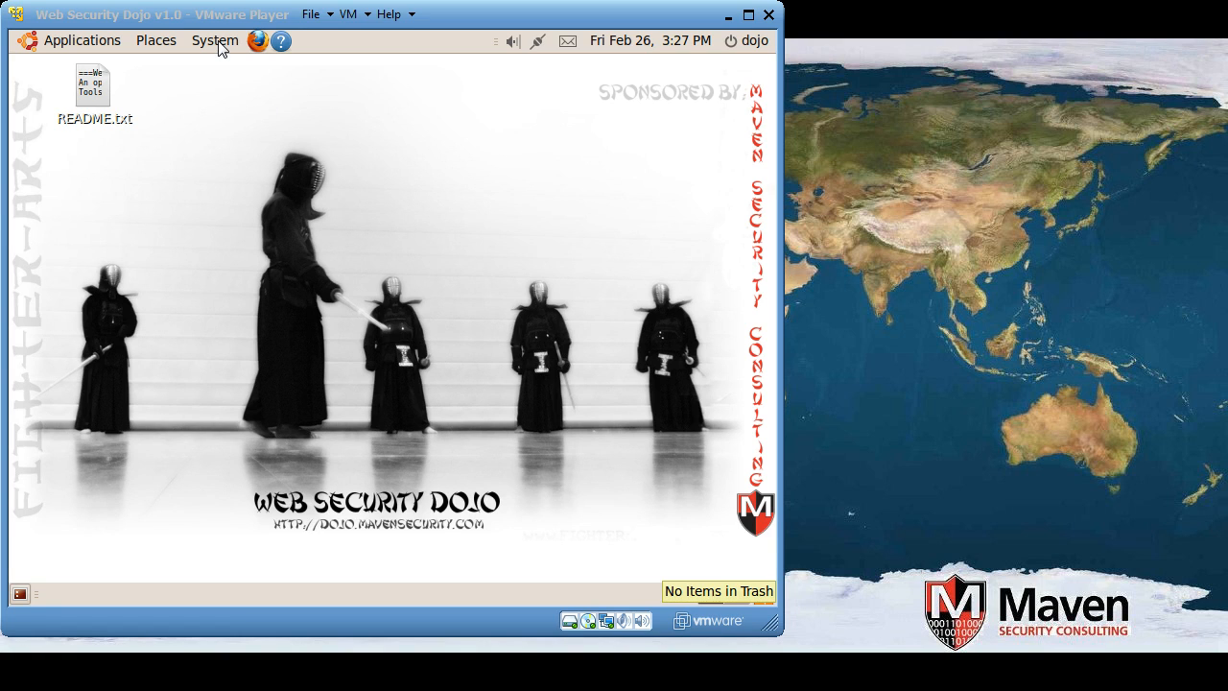
Review the guest's Keyboard Preferences layouts, checking Layout Options and Add, keeping USA as the only layout
{"action": "left_click", "coordinate": [215, 41]}
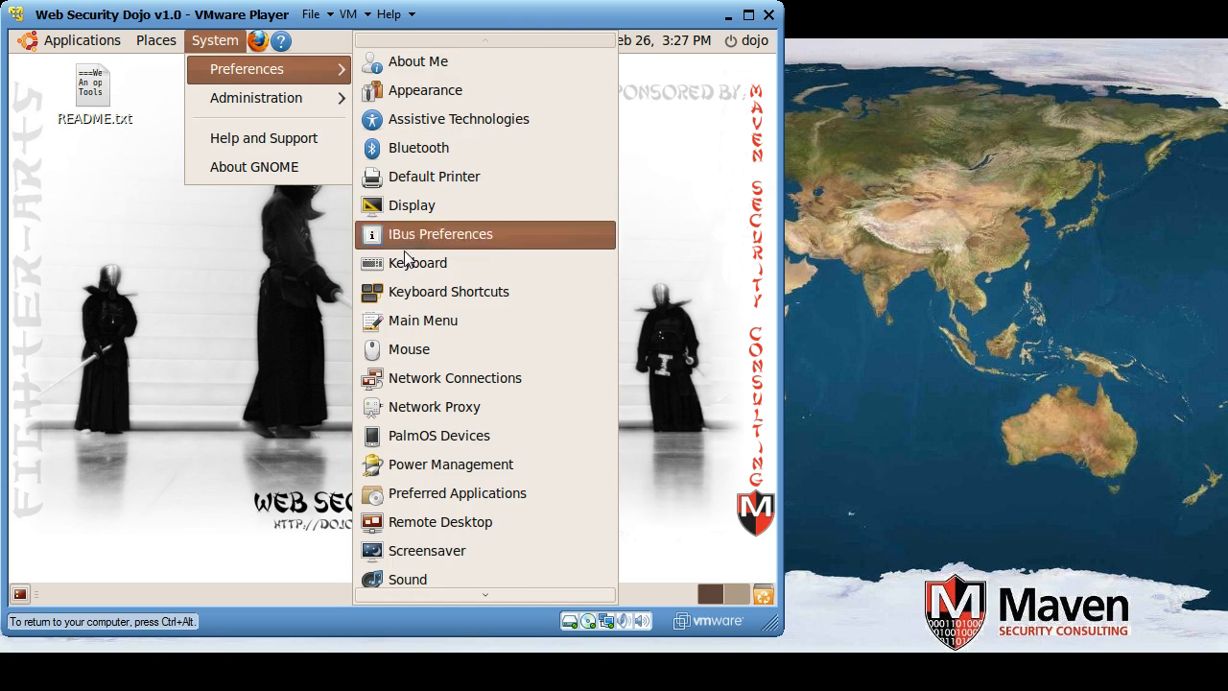
{"action": "left_click", "coordinate": [416, 261]}
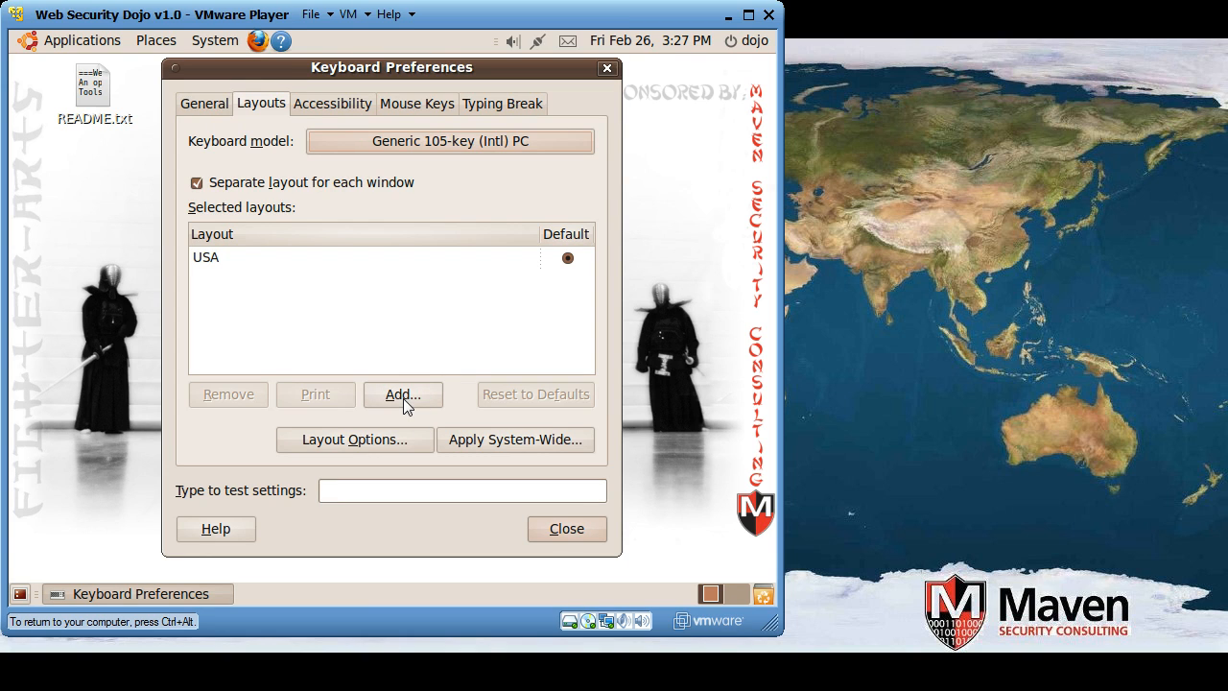
{"action": "left_click", "coordinate": [353, 439]}
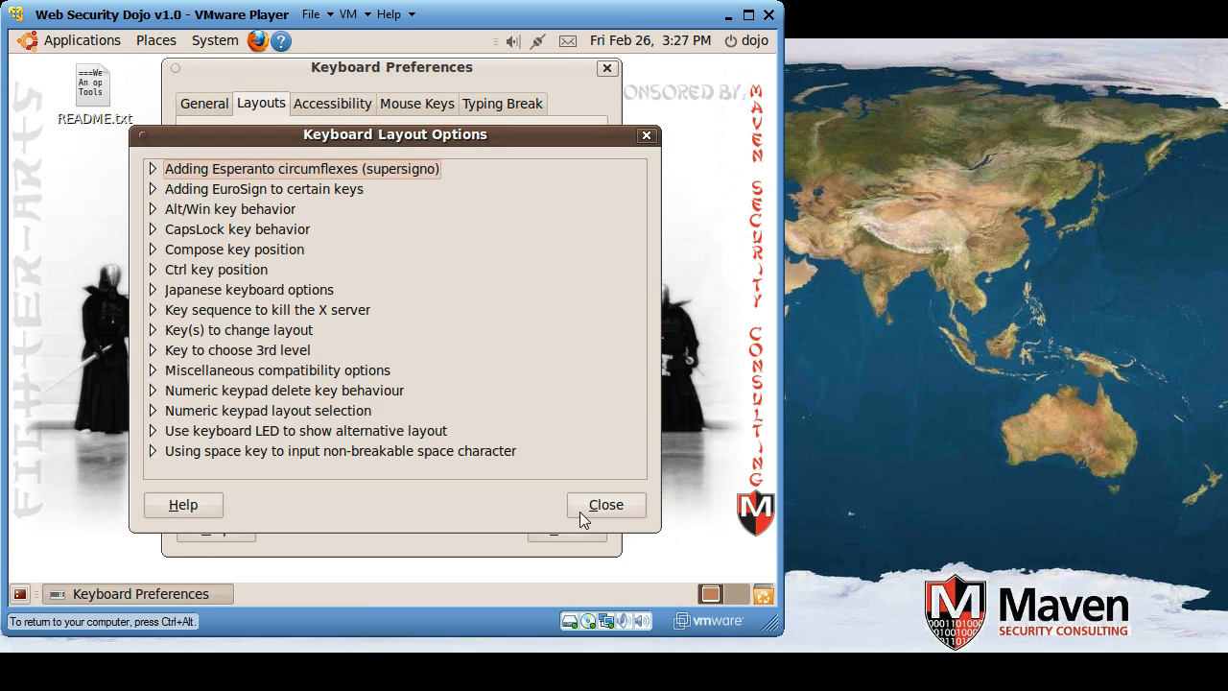
{"action": "left_click", "coordinate": [606, 503]}
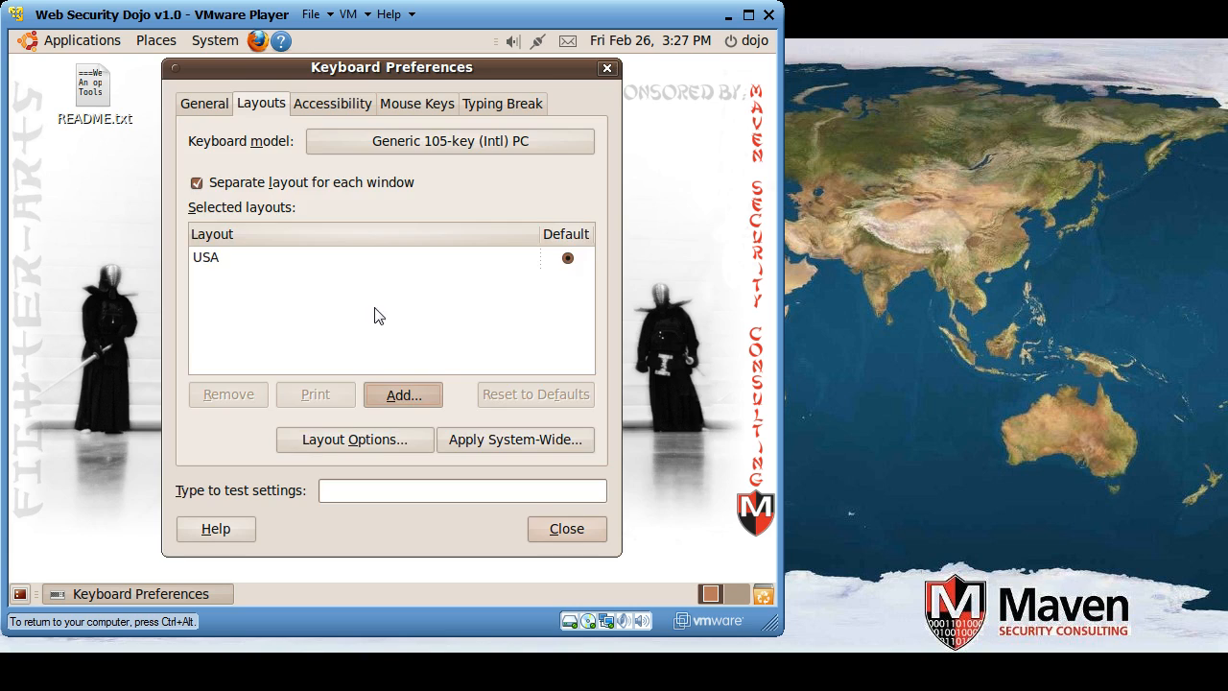
{"action": "left_click", "coordinate": [403, 395]}
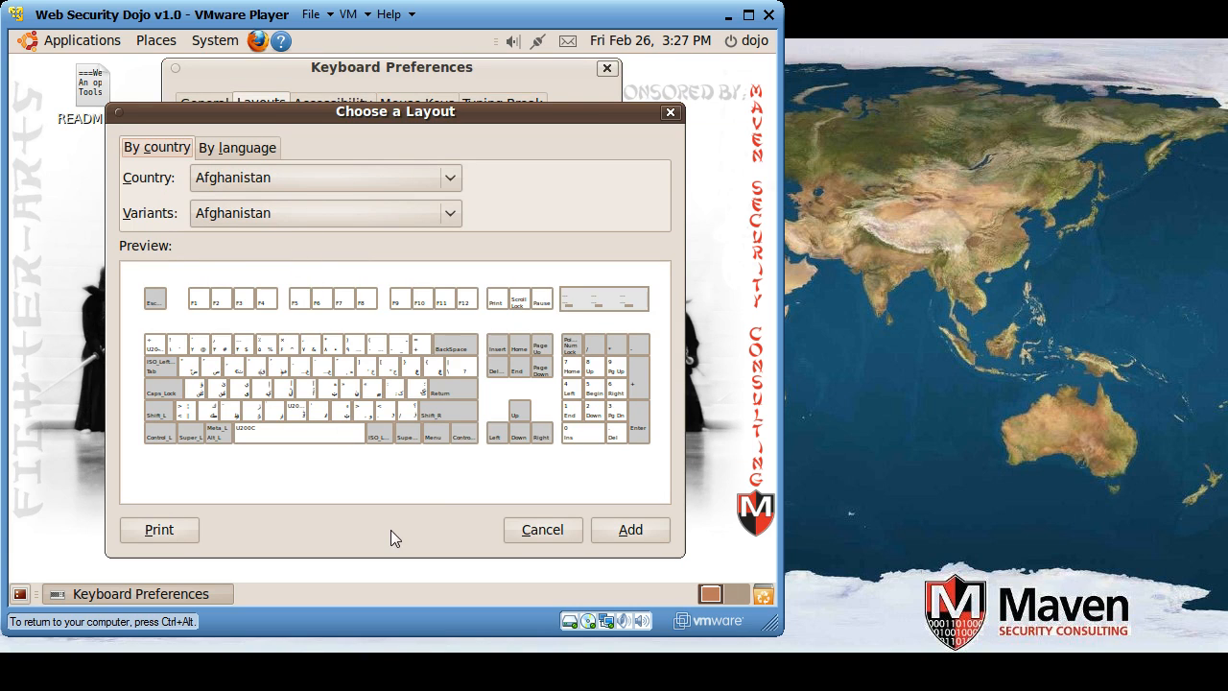
{"action": "left_click", "coordinate": [541, 530]}
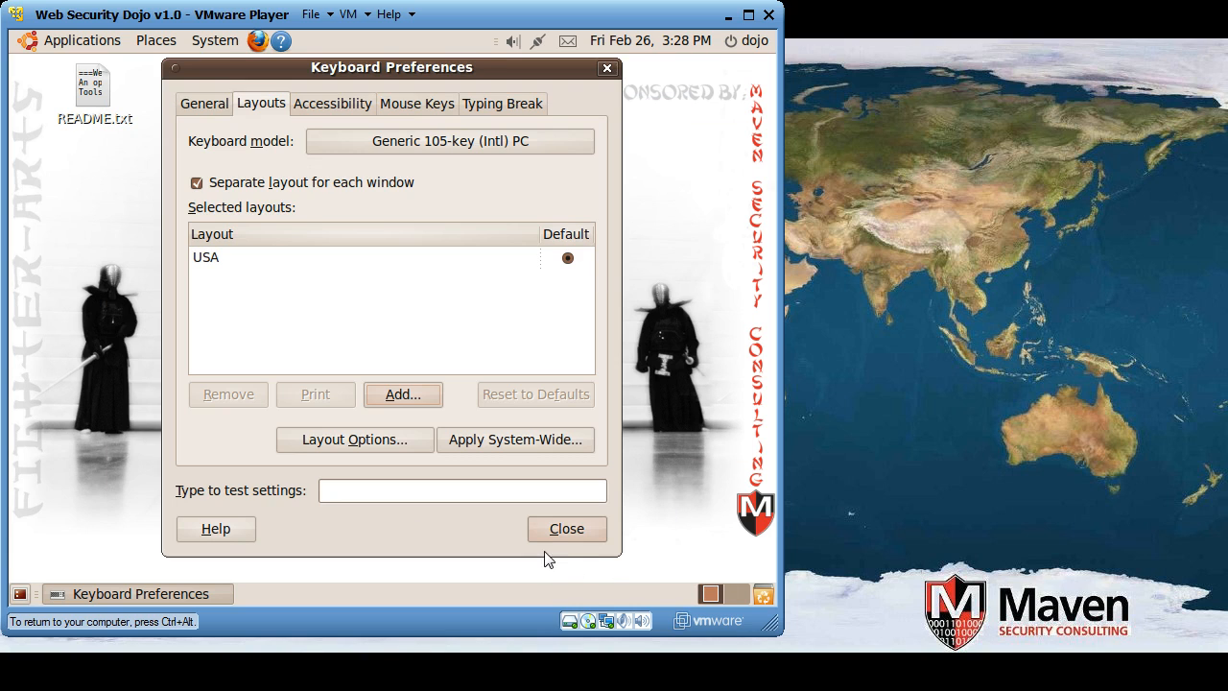
{"action": "mouse_move", "coordinate": [629, 507]}
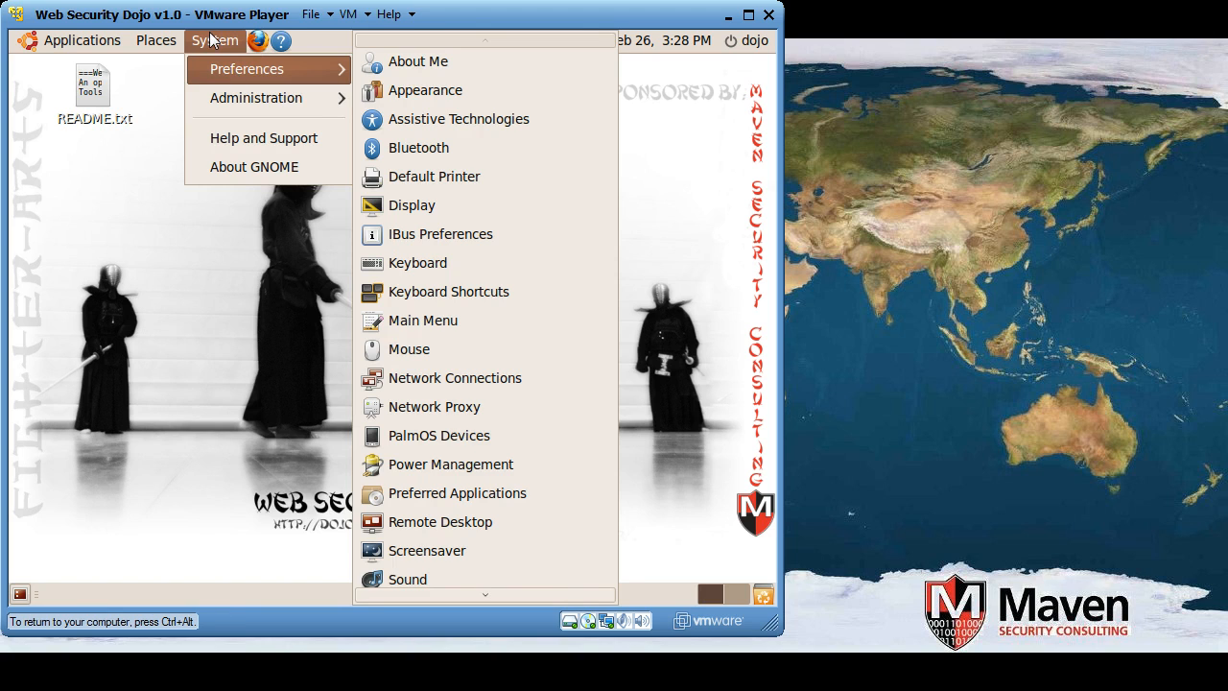
Review the guest's Display Preferences resolutions, keep 800 x 600 (4:3), and close the dialog
{"action": "left_click", "coordinate": [426, 240]}
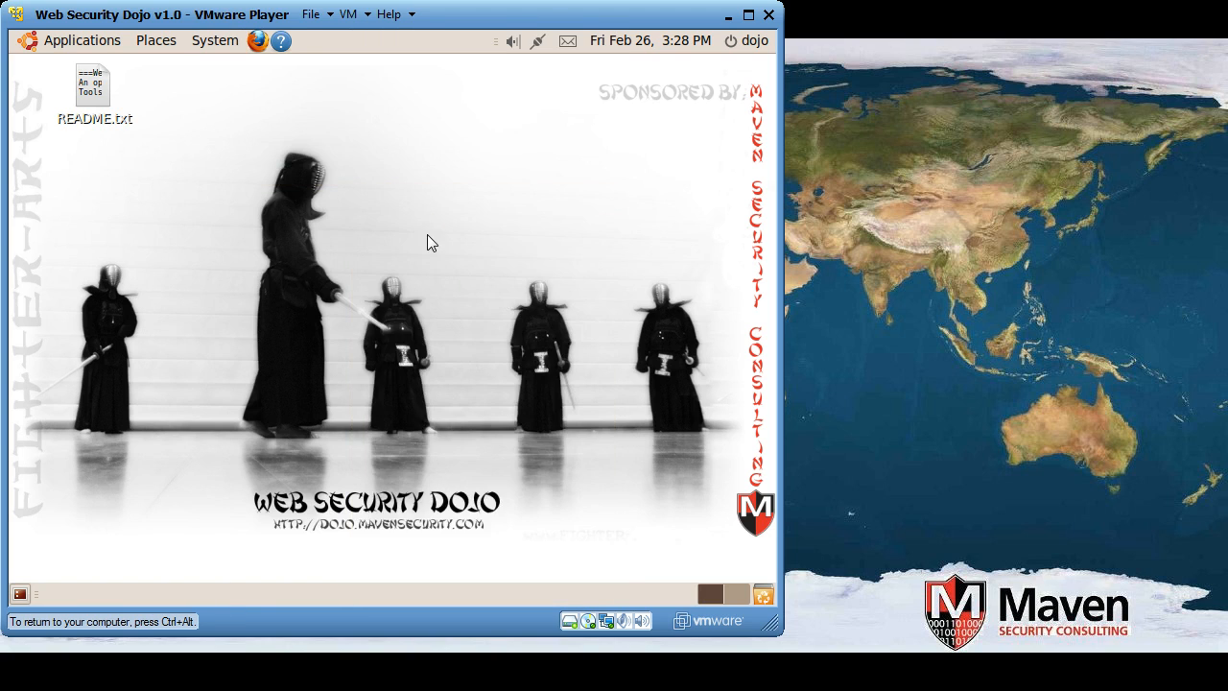
{"action": "left_click", "coordinate": [432, 411]}
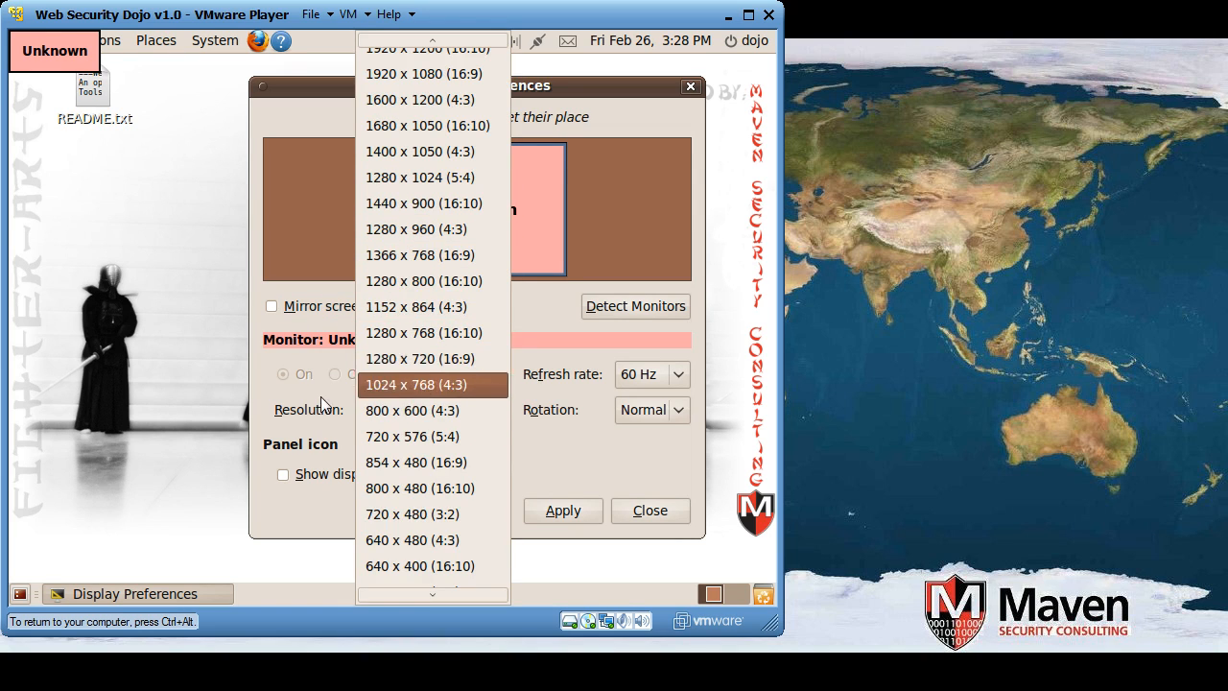
{"action": "left_click", "coordinate": [411, 410]}
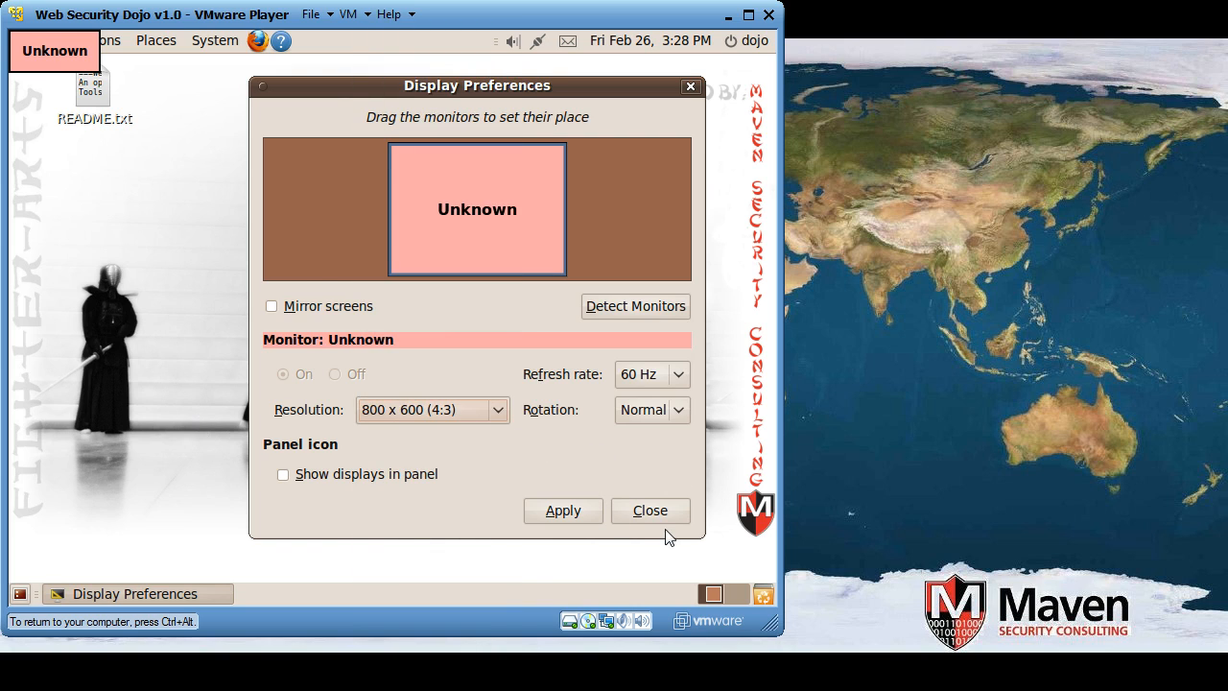
{"action": "left_click", "coordinate": [648, 510]}
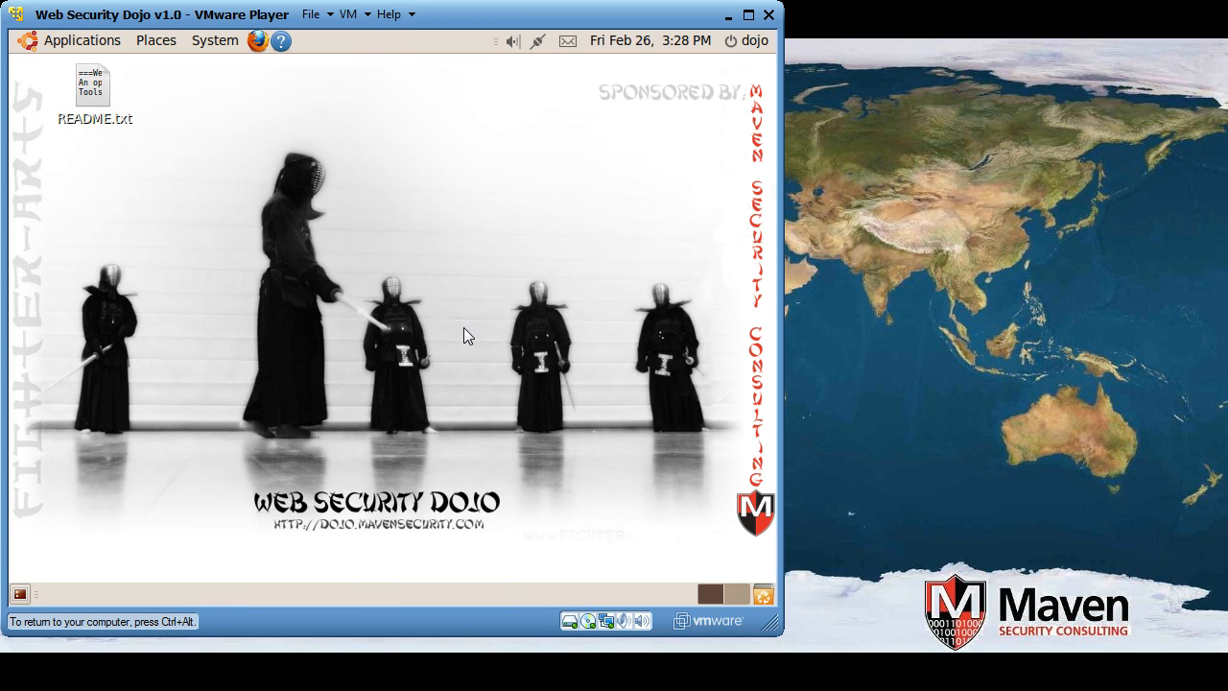
{"action": "mouse_move", "coordinate": [456, 322]}
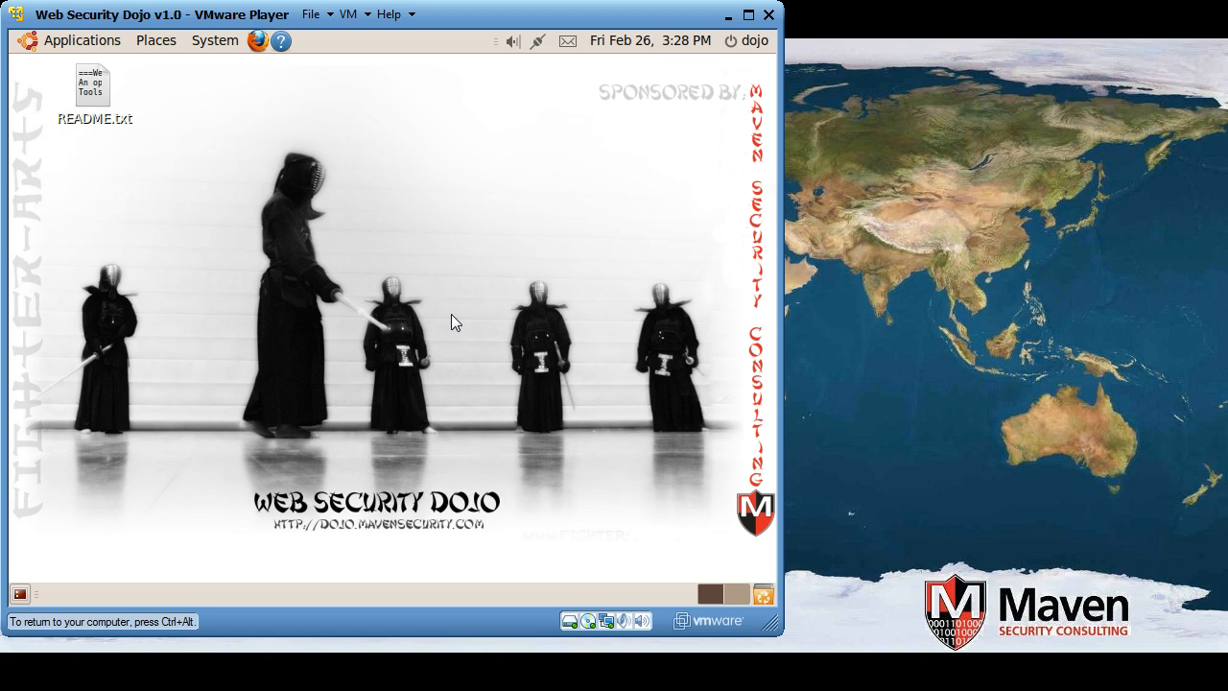
{"action": "mouse_move", "coordinate": [480, 368]}
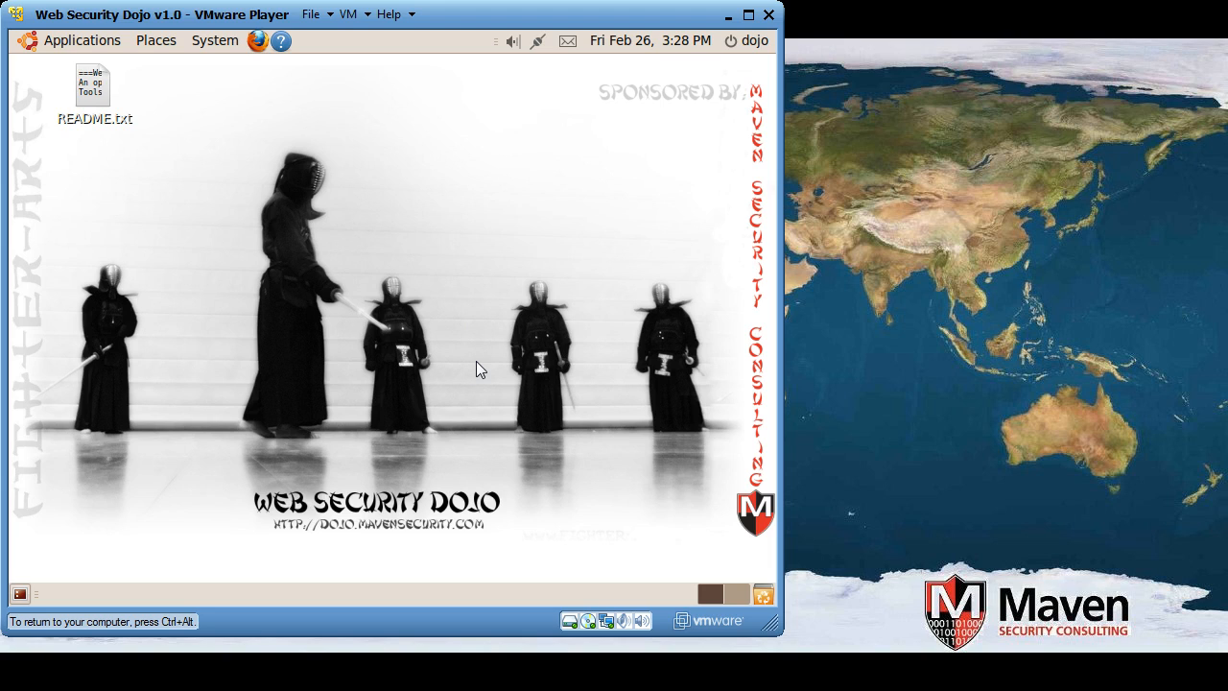
{"action": "mouse_move", "coordinate": [470, 330]}
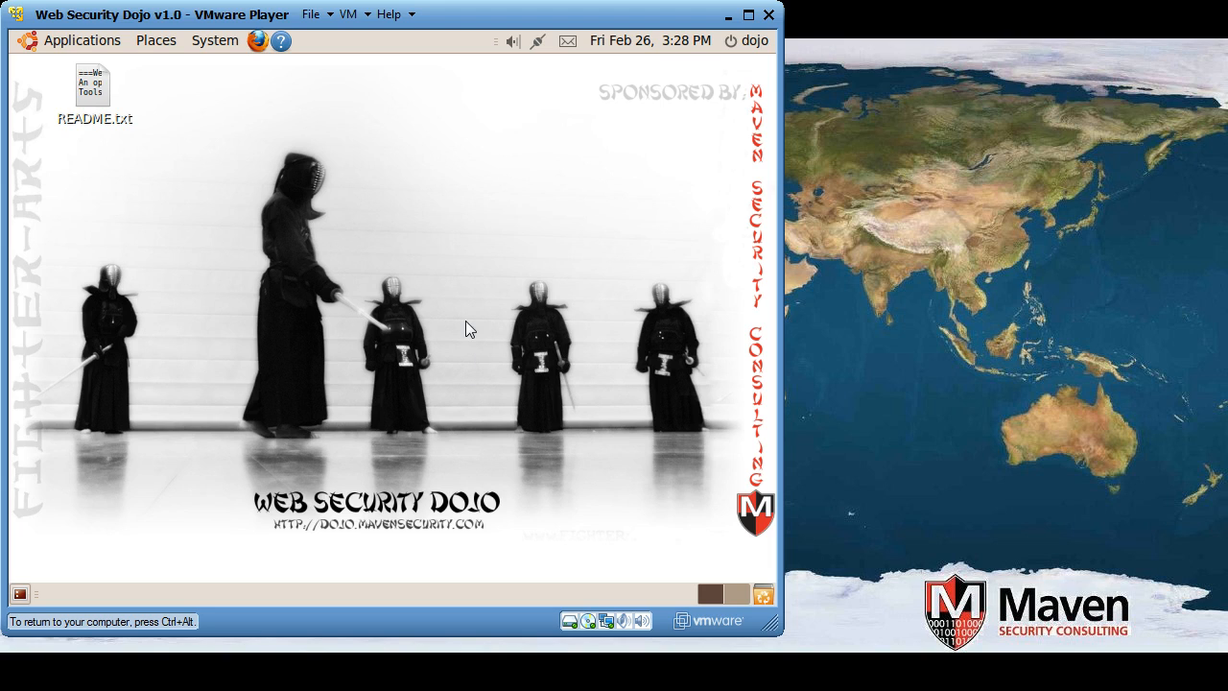
{"action": "mouse_move", "coordinate": [541, 476]}
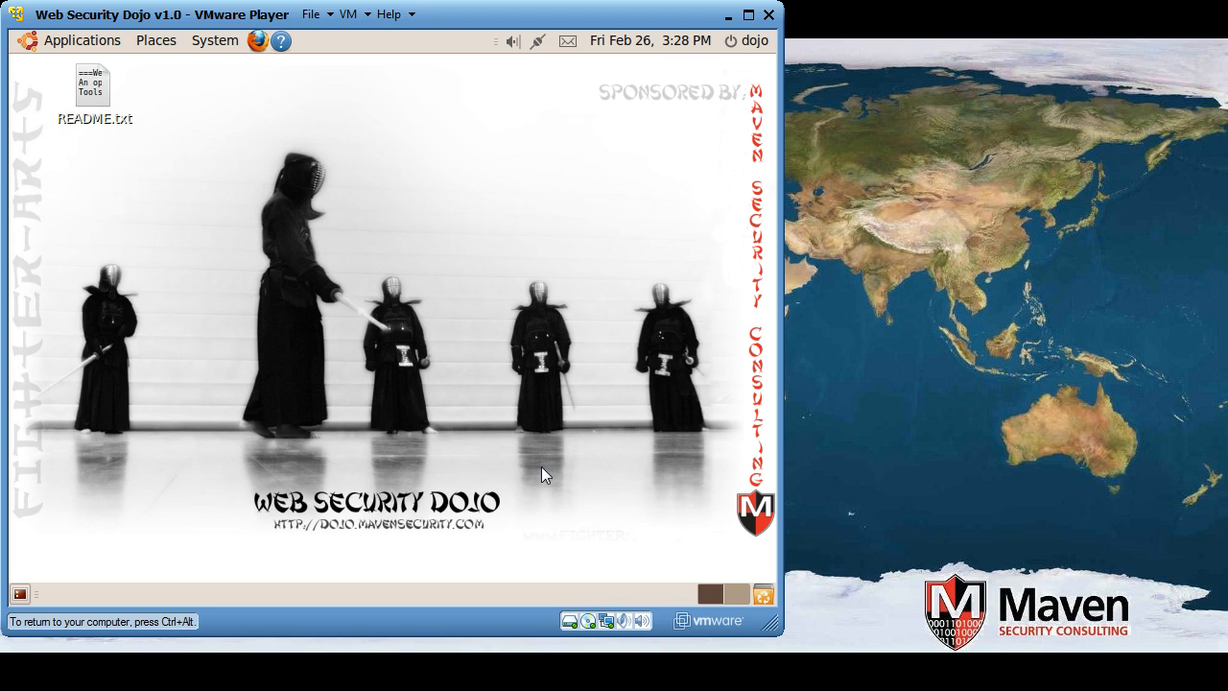